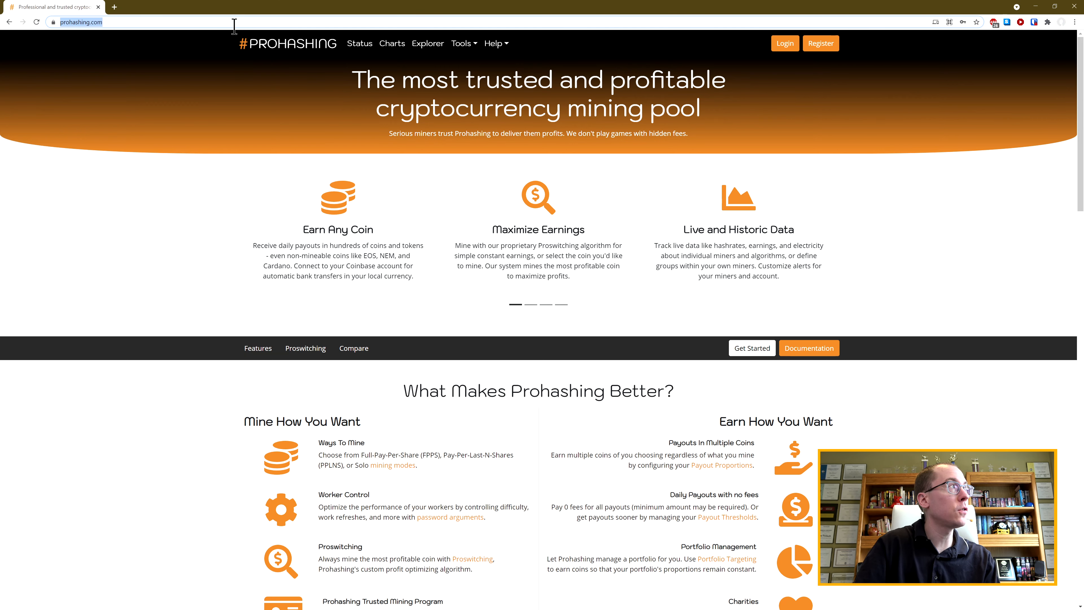
pyautogui.moveTo(241, 43)
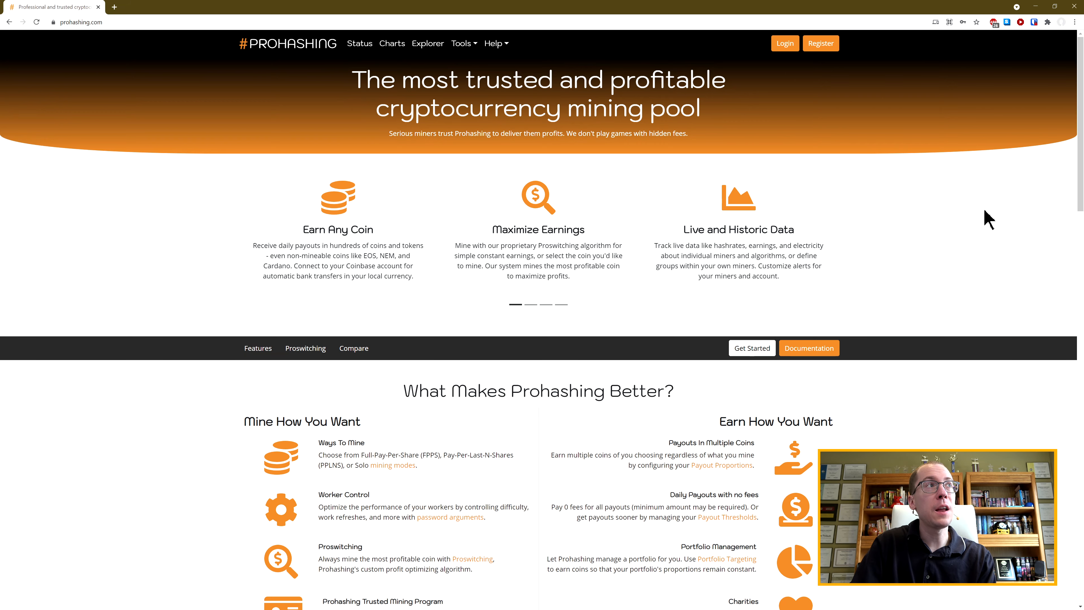
# Step: Start a new account registration and enter the username and matching passwords
pyautogui.scroll(3)
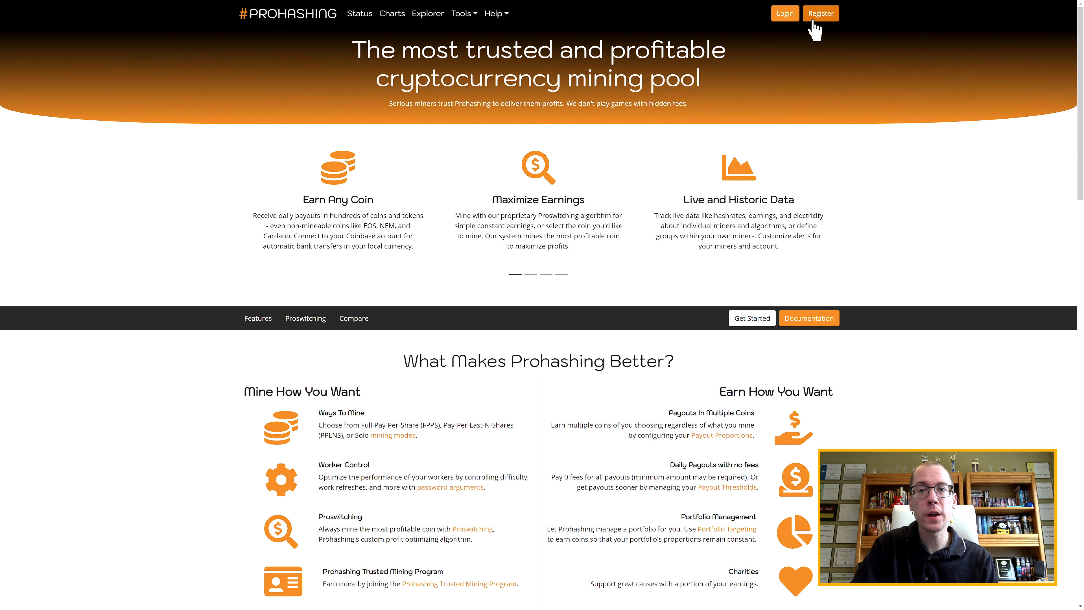
pyautogui.click(820, 13)
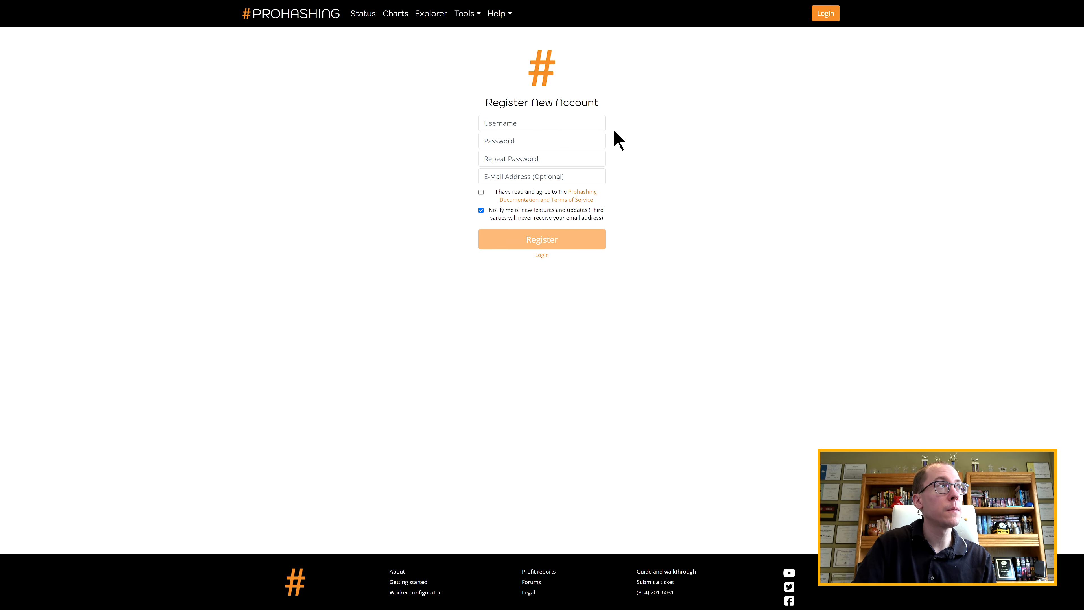
pyautogui.write('TestUser12')
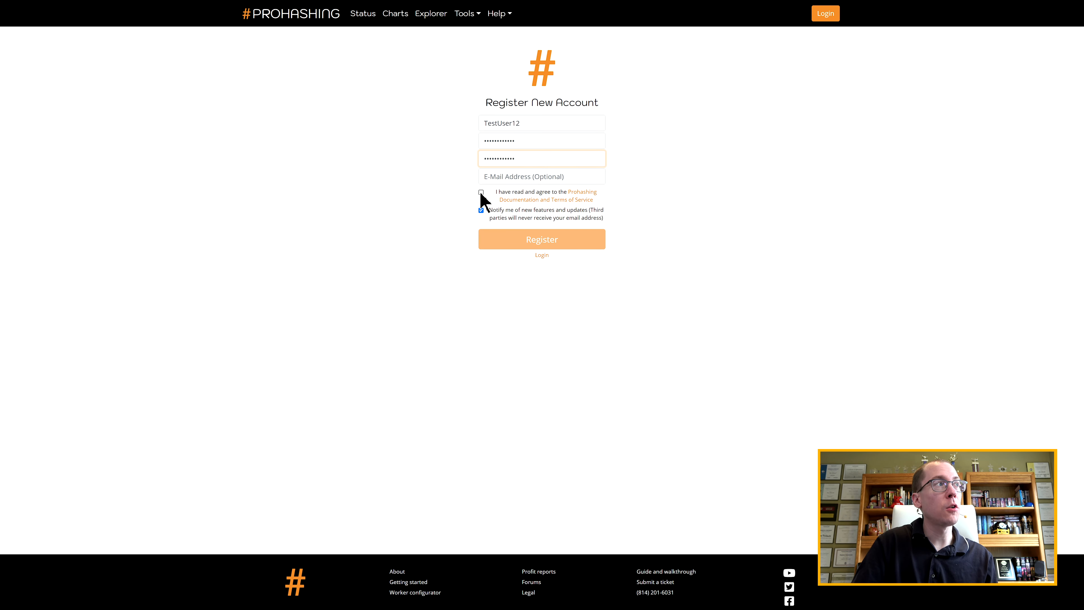
pyautogui.click(480, 191)
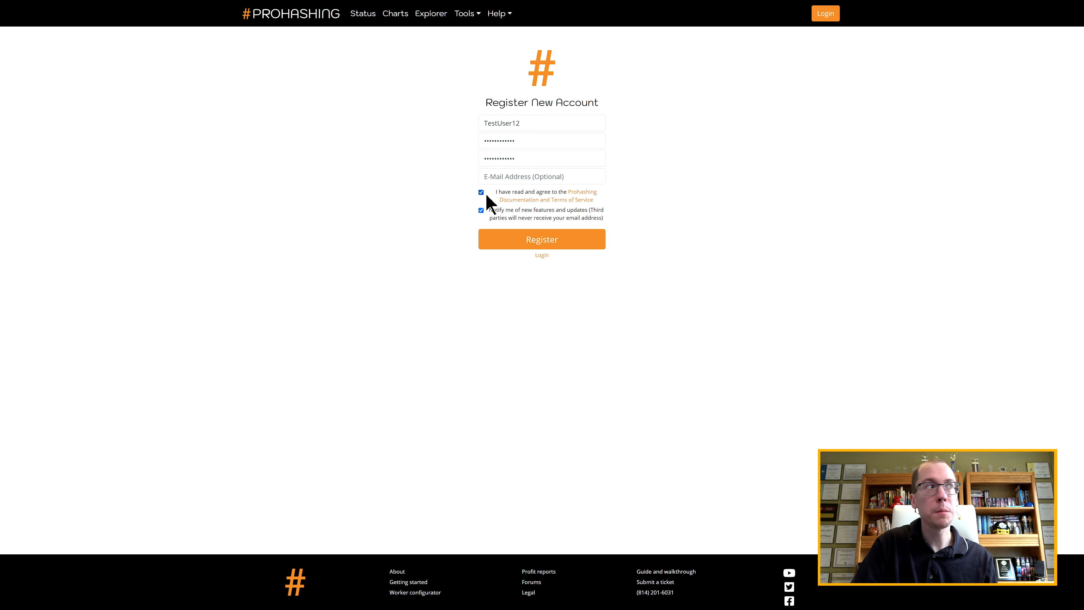
pyautogui.click(541, 177)
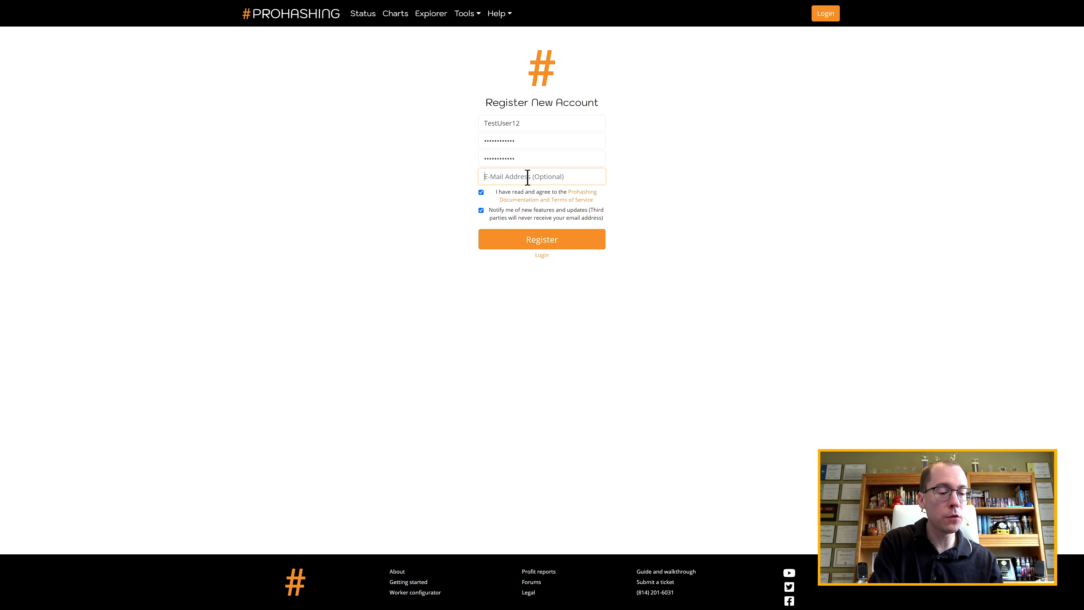
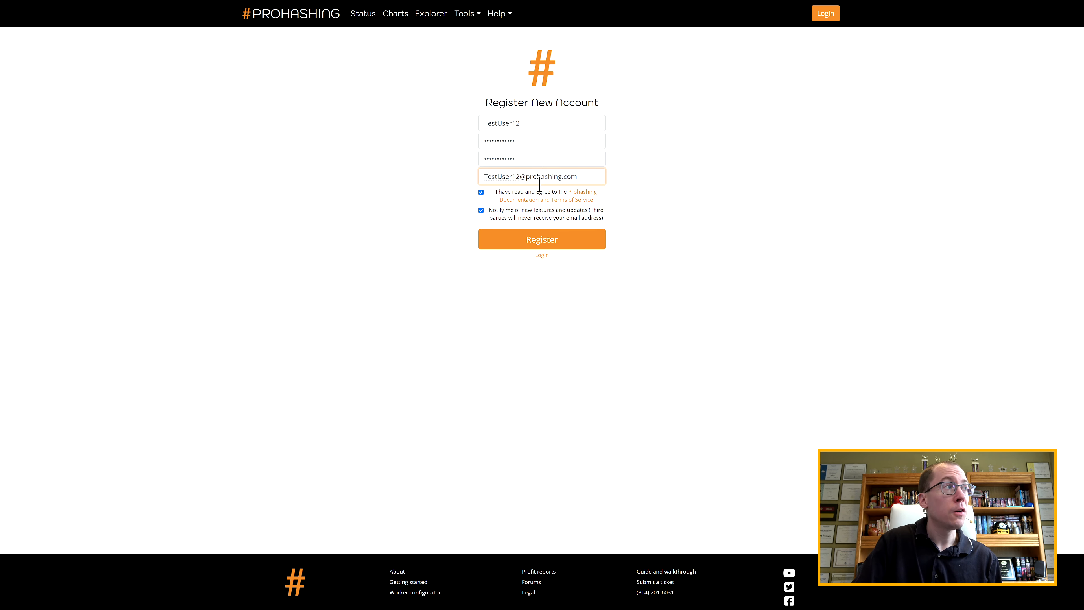
# Step: Submit the registration so the new account is created and signed in at Getting Started
pyautogui.click(541, 238)
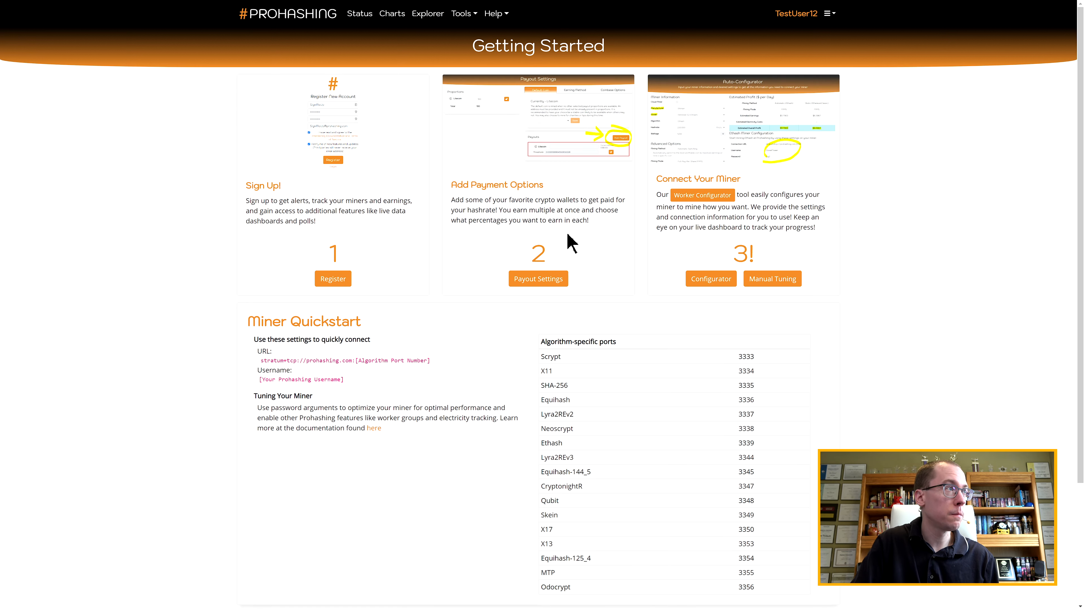
pyautogui.moveTo(658, 159)
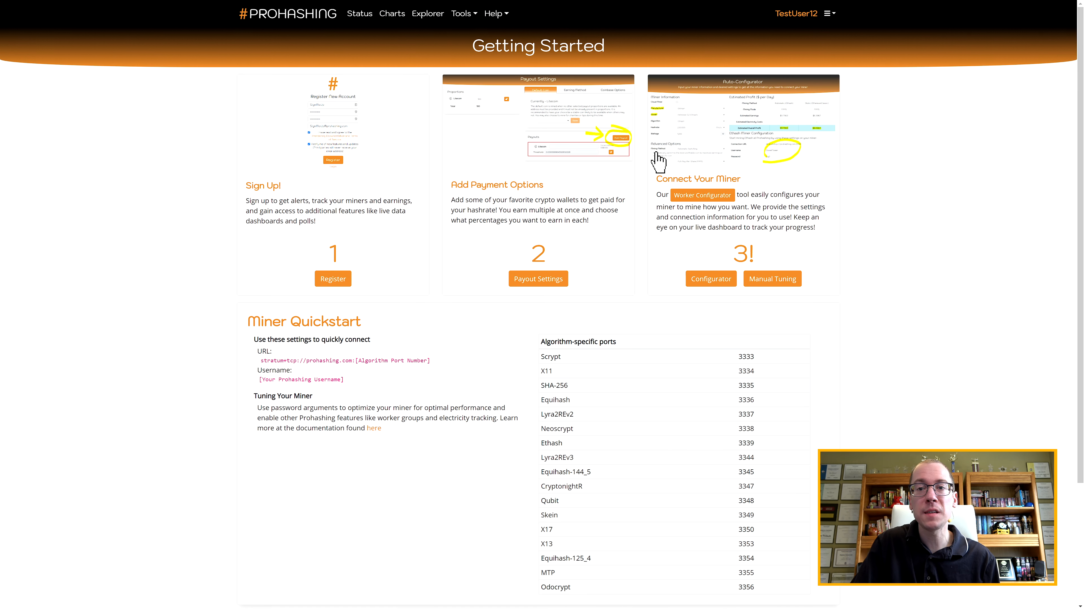
pyautogui.moveTo(986, 27)
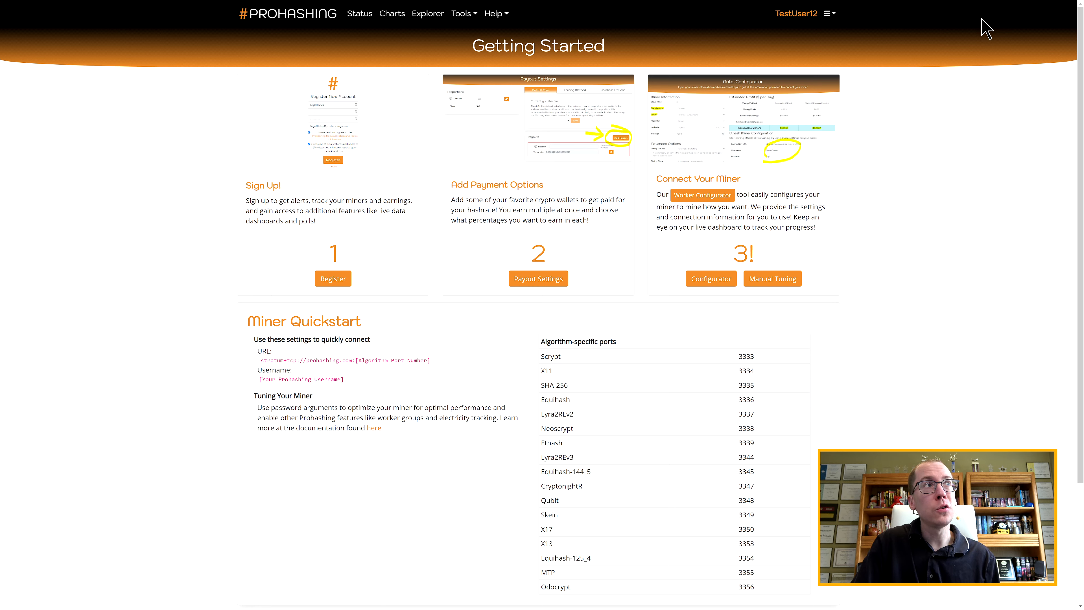
pyautogui.moveTo(974, 58)
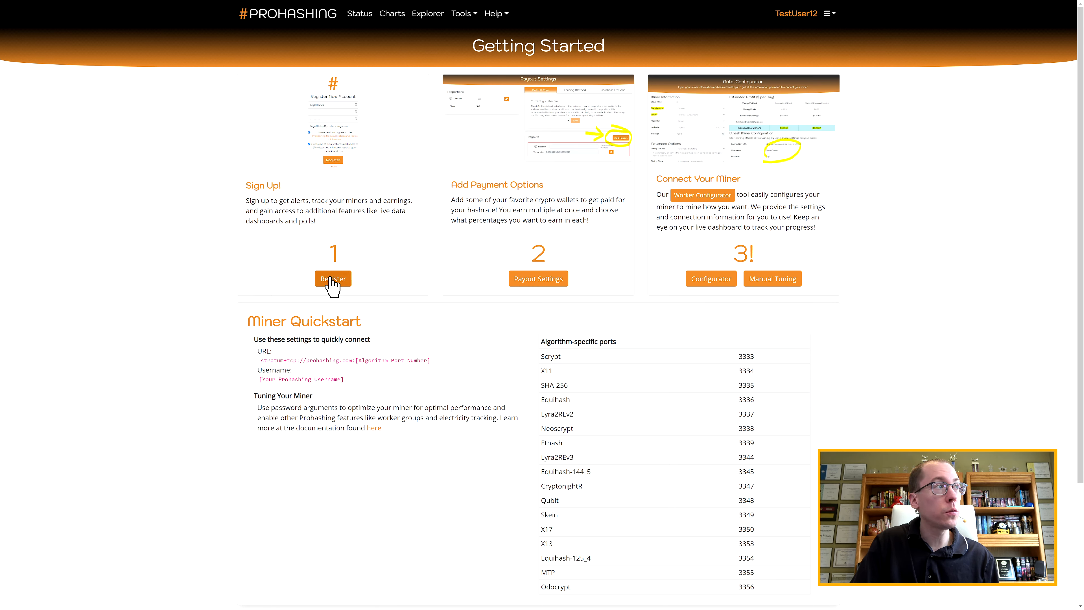
pyautogui.moveTo(484, 293)
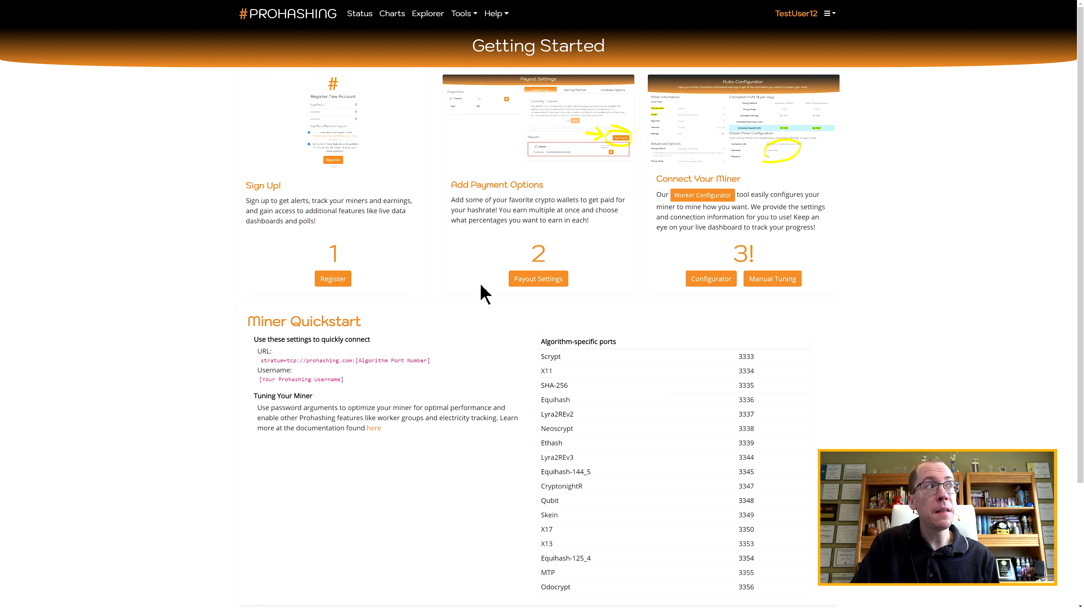
pyautogui.moveTo(538, 278)
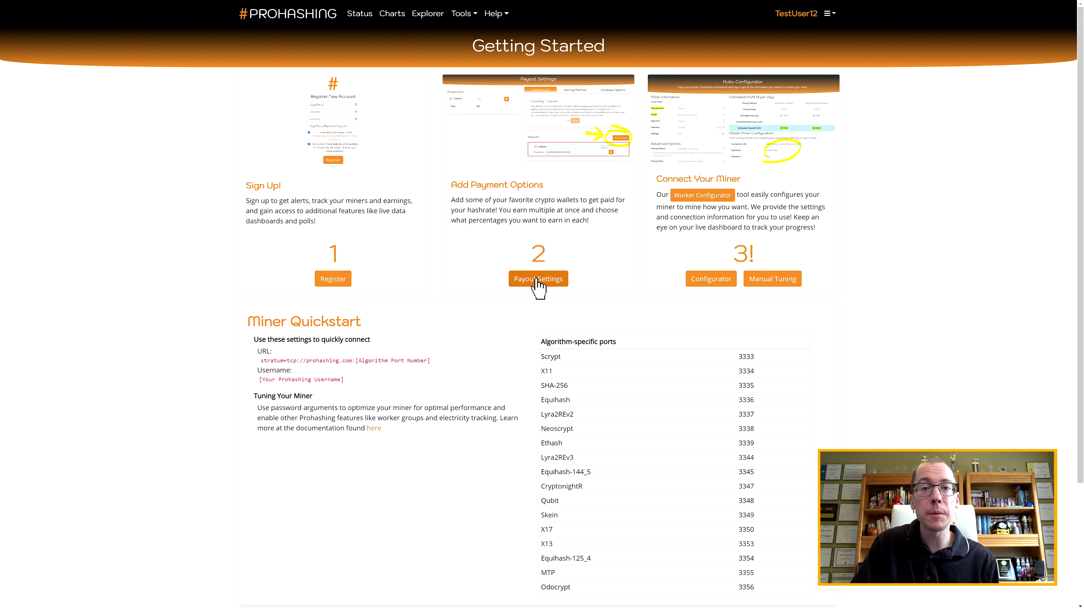
pyautogui.moveTo(794, 66)
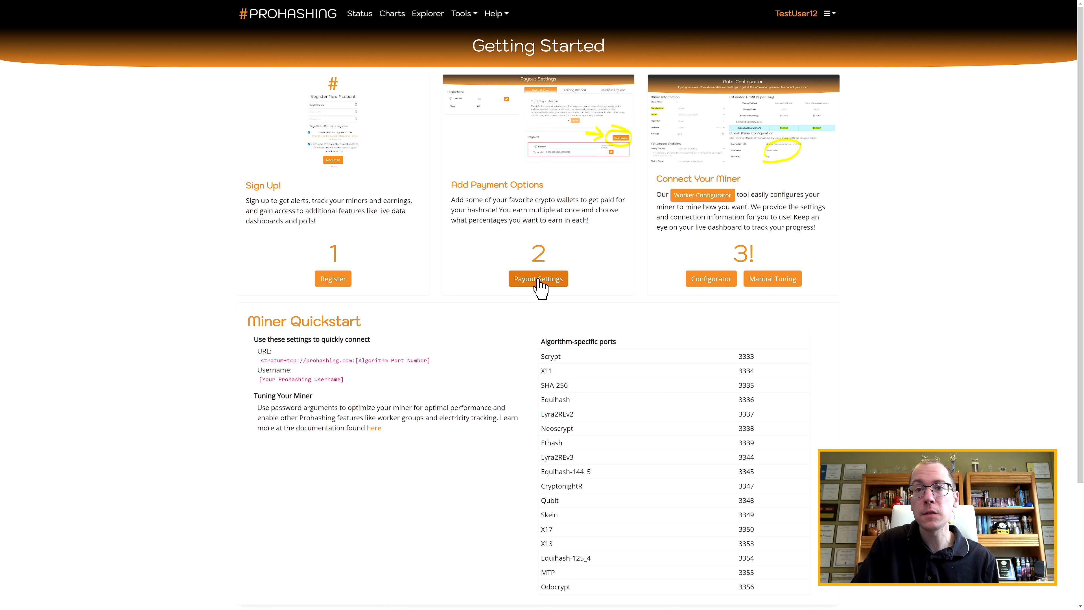
# Step: Bring up the account navigation menu listing Dashboard, Balances, Mining, Payouts and Account
pyautogui.click(829, 13)
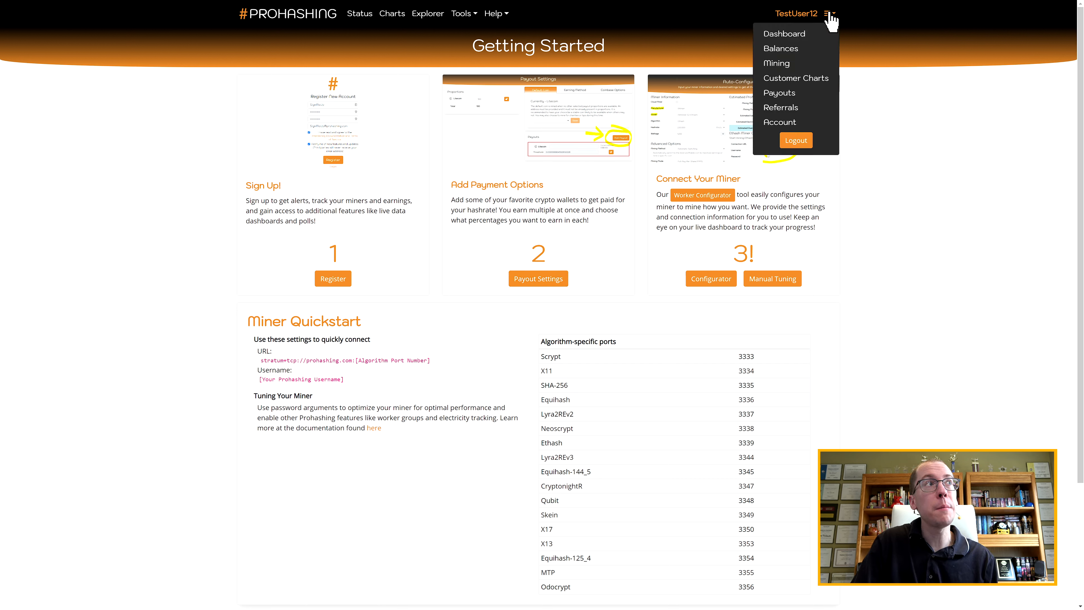
pyautogui.moveTo(779, 92)
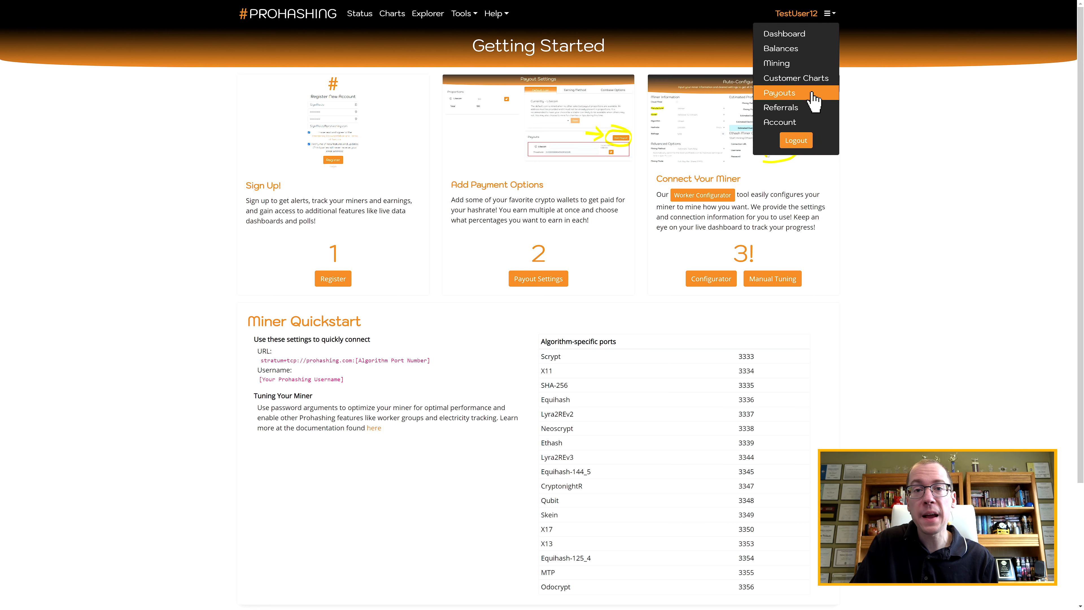
pyautogui.moveTo(538, 305)
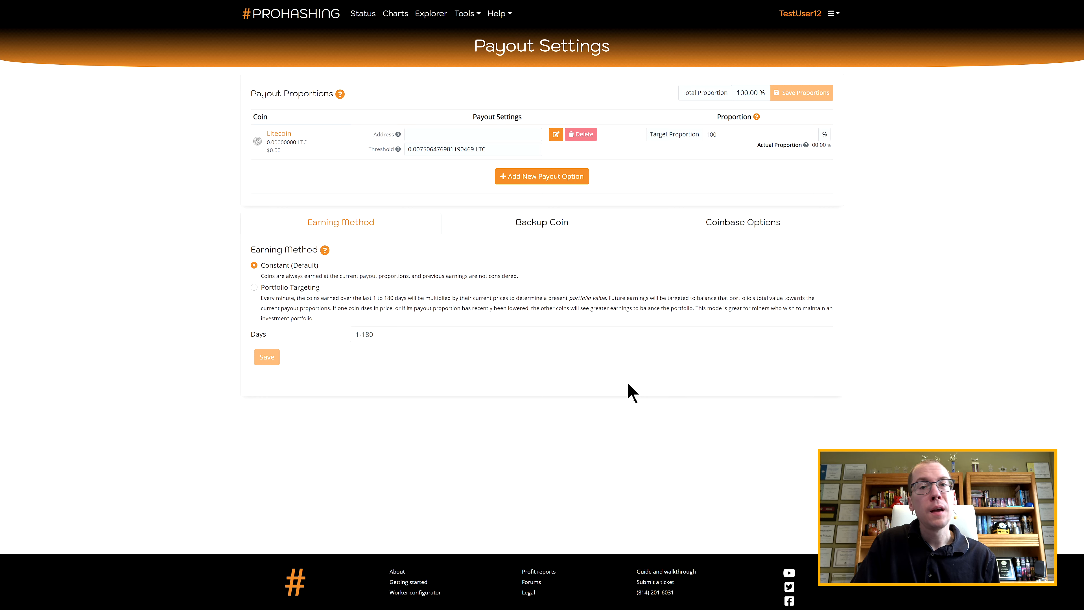
pyautogui.moveTo(627, 392)
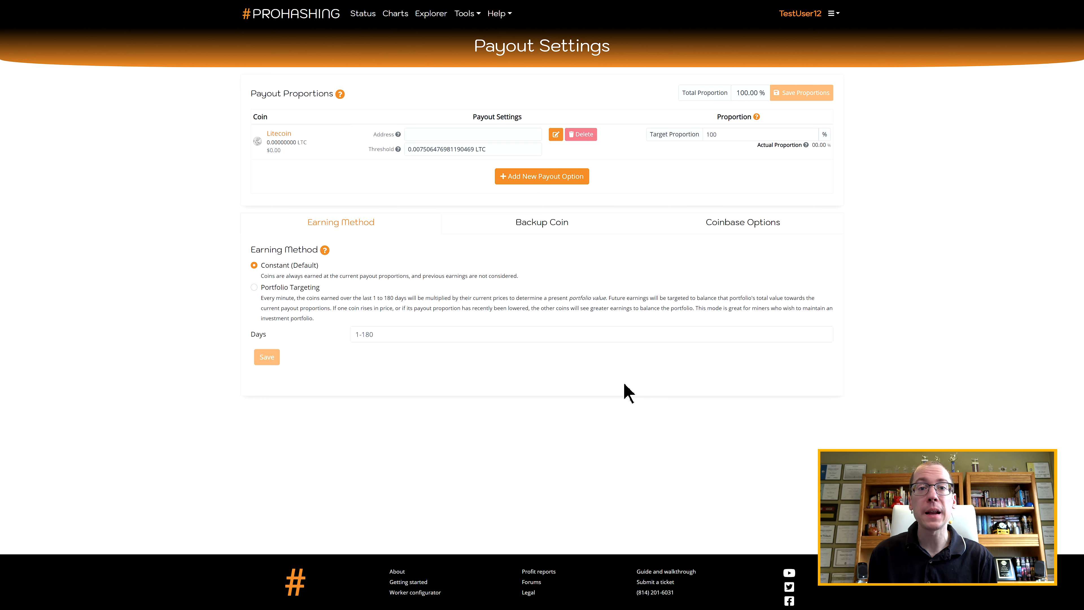
pyautogui.moveTo(772, 44)
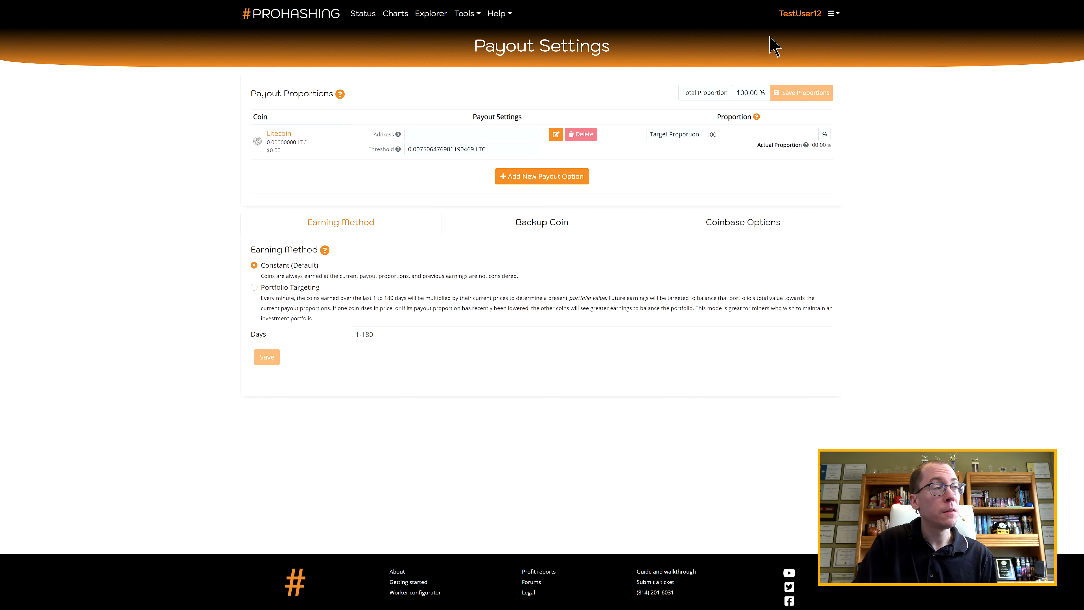
pyautogui.moveTo(307, 169)
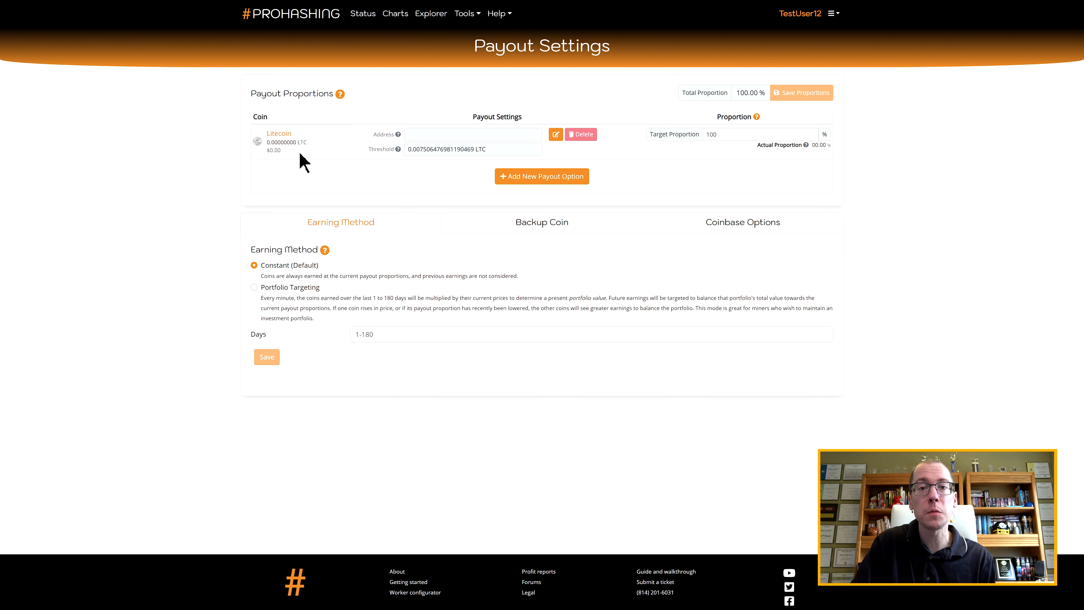
pyautogui.moveTo(331, 160)
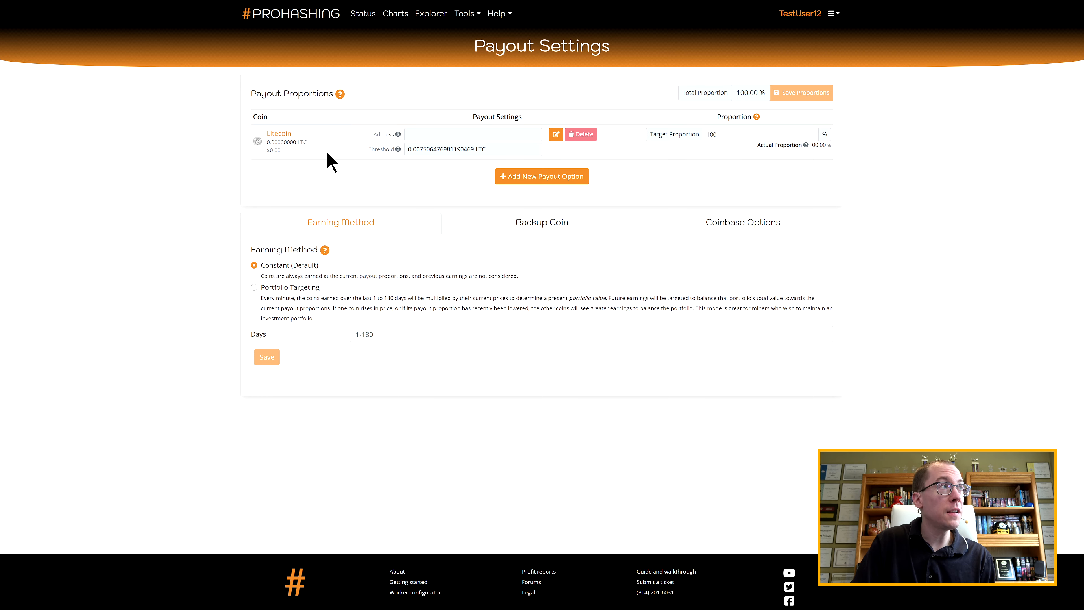
pyautogui.moveTo(415, 164)
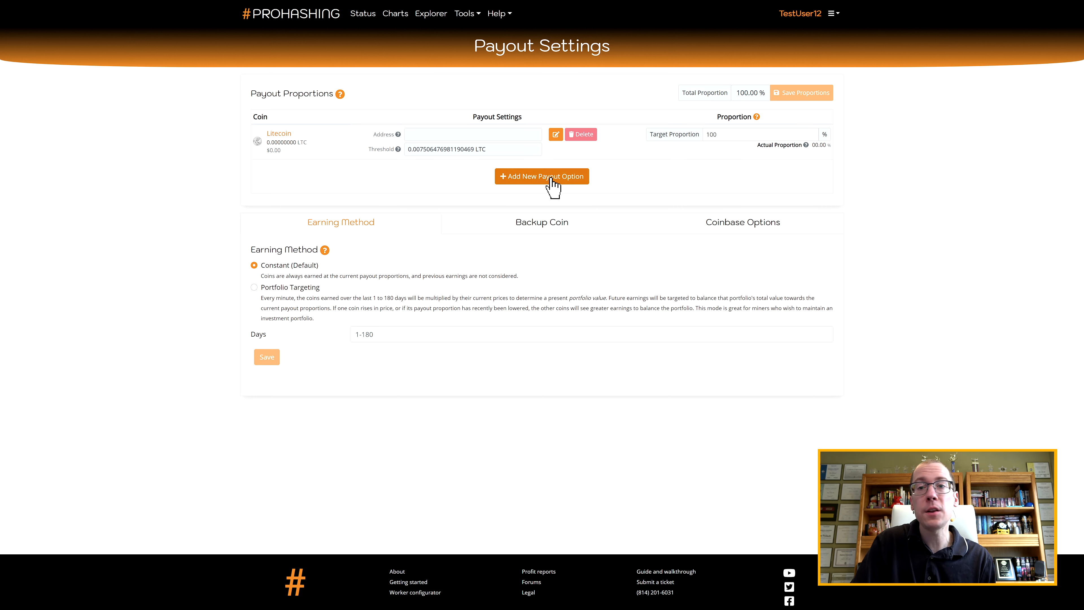
pyautogui.click(542, 176)
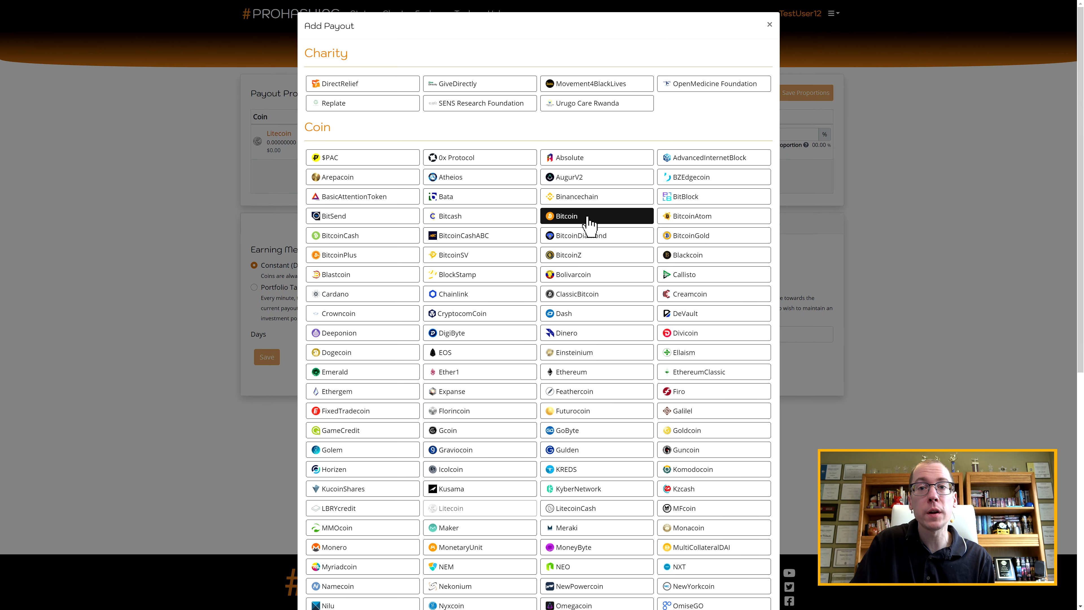
pyautogui.click(566, 216)
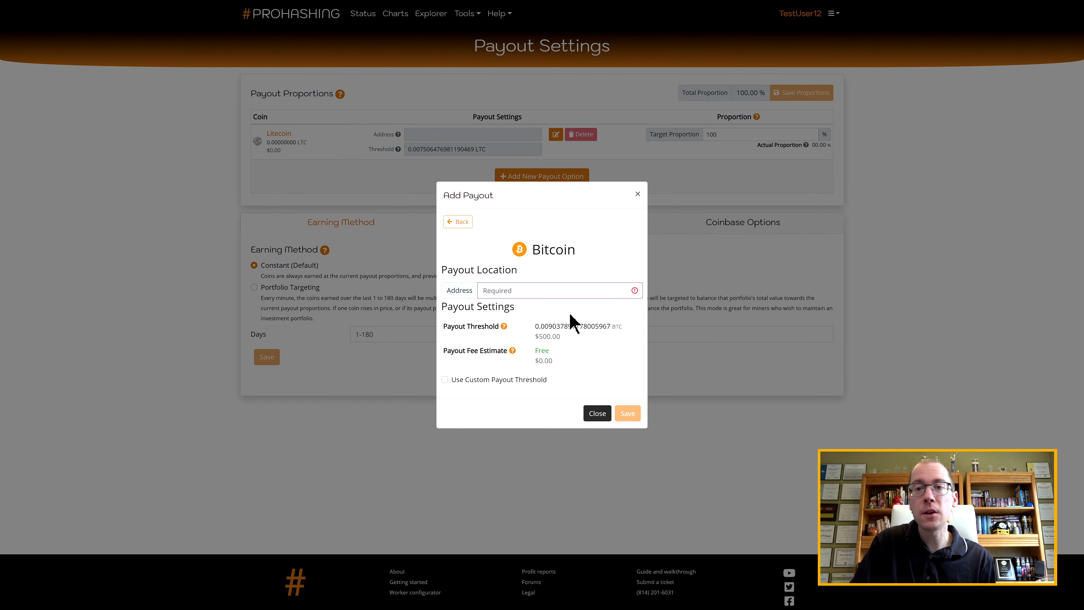
pyautogui.moveTo(570, 323)
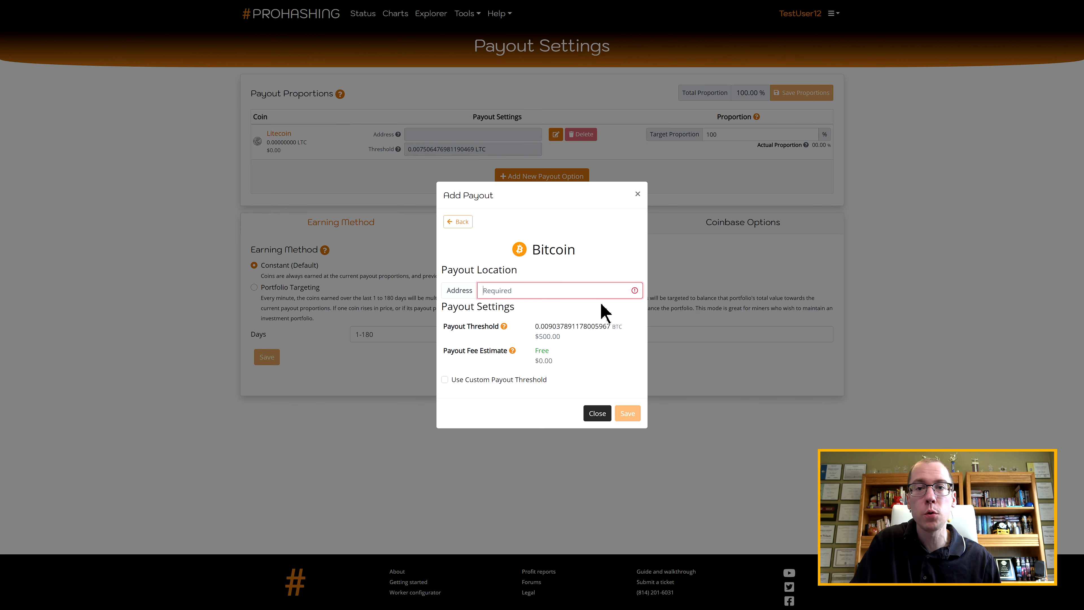
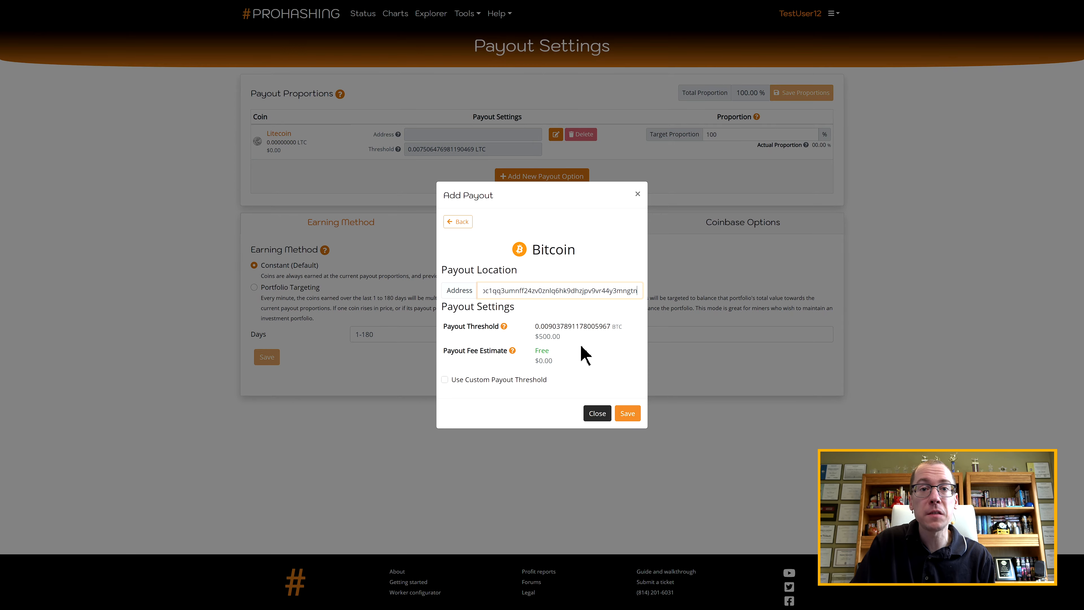
pyautogui.moveTo(626, 413)
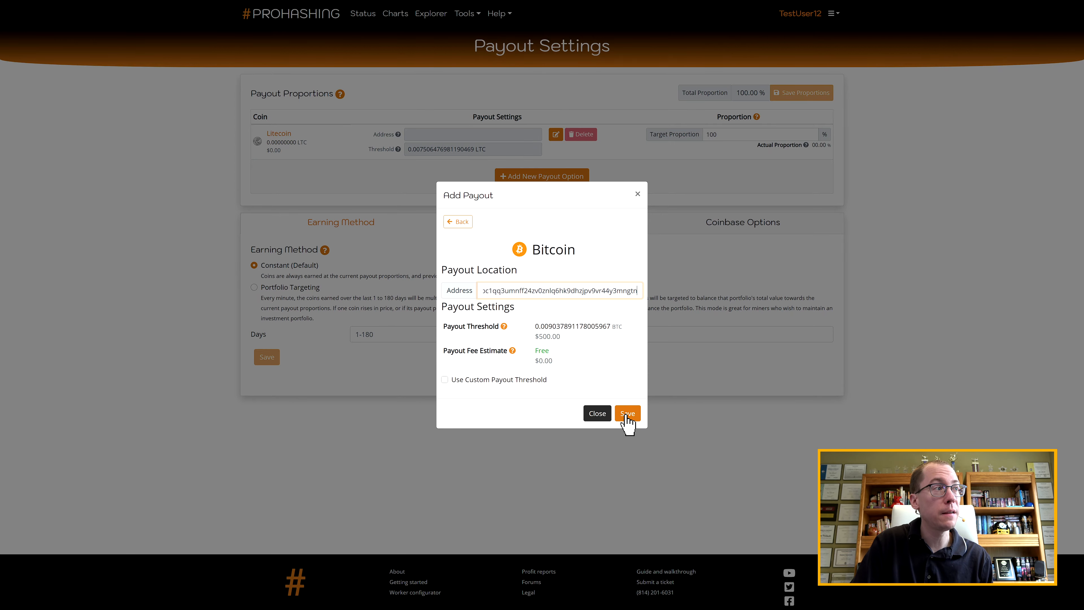
# Step: Save the Bitcoin payout option and dismiss the 'Payout options saved' notice
pyautogui.click(626, 412)
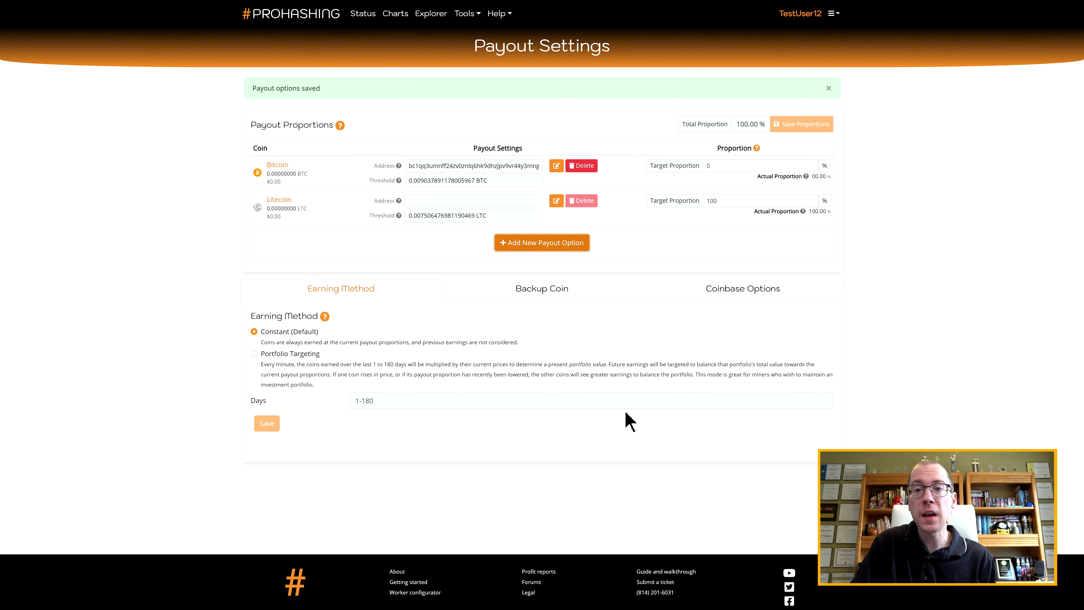
pyautogui.moveTo(397, 102)
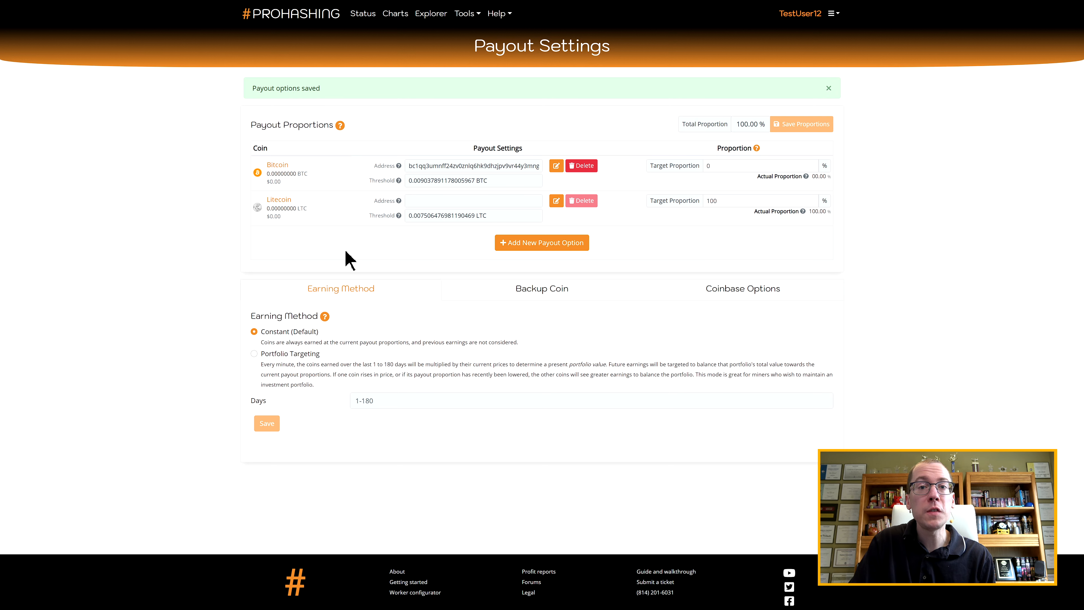
pyautogui.moveTo(427, 266)
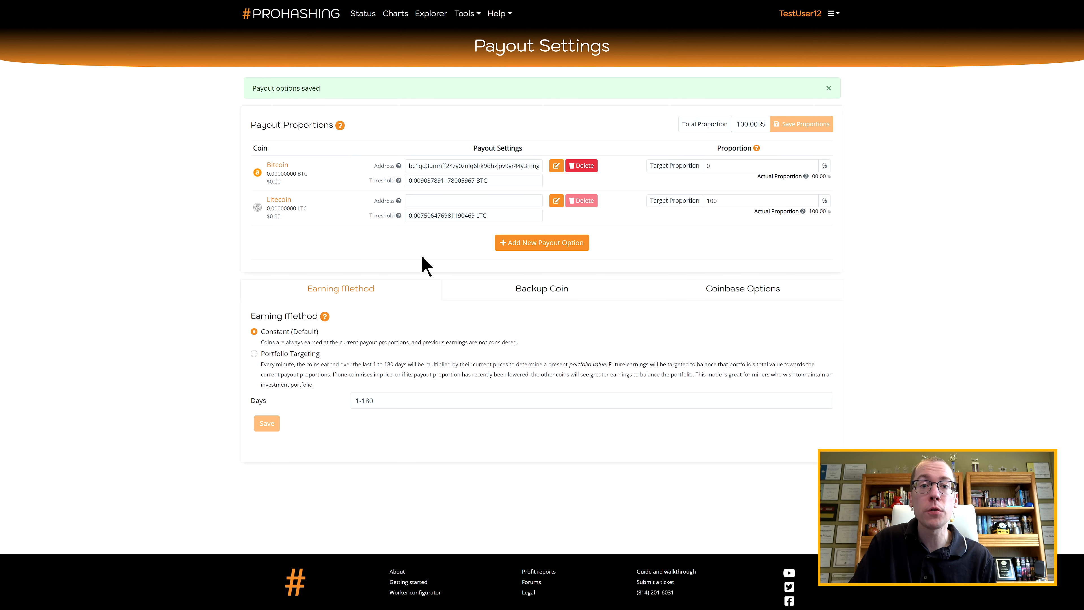
pyautogui.click(827, 88)
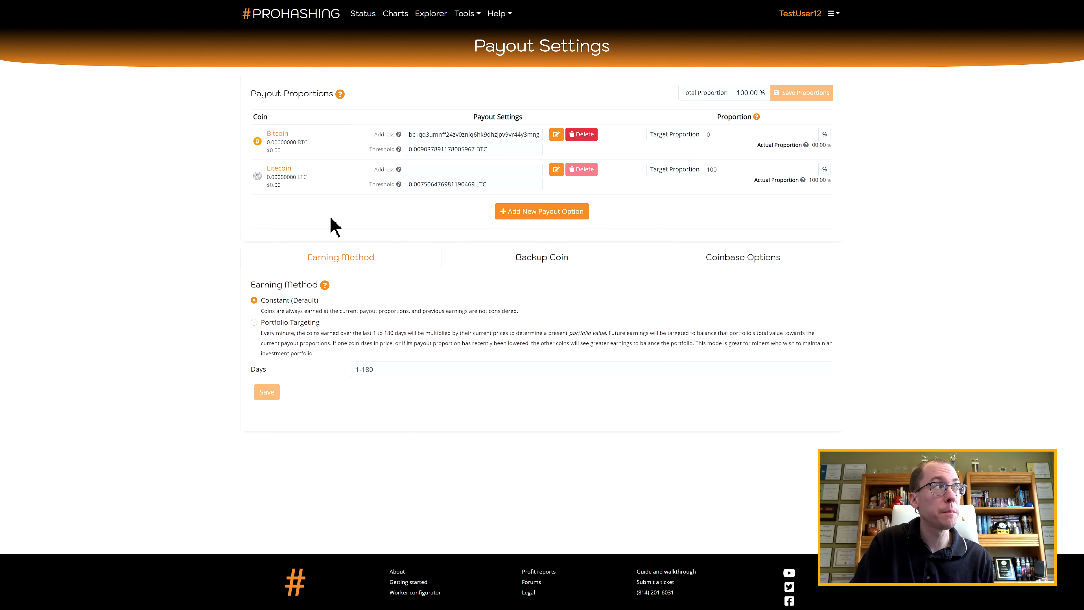
pyautogui.moveTo(306, 191)
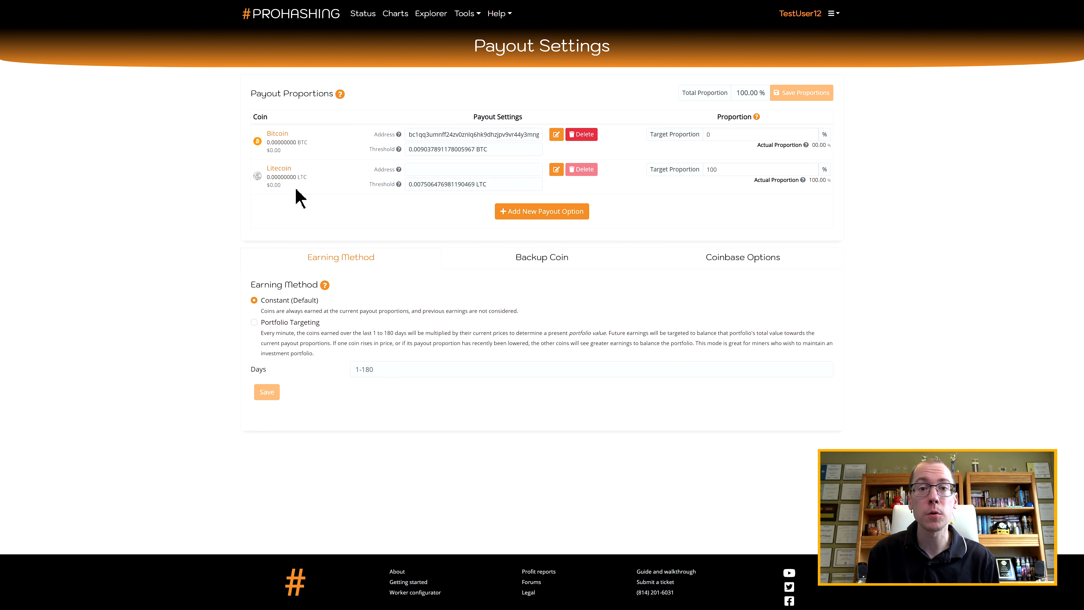
pyautogui.moveTo(306, 196)
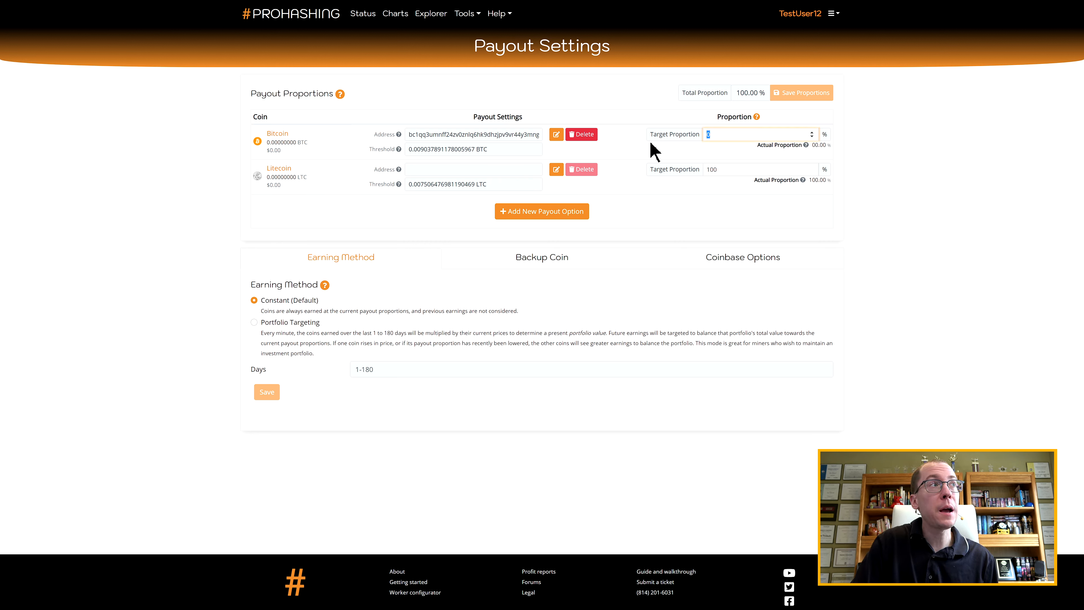
pyautogui.moveTo(764, 179)
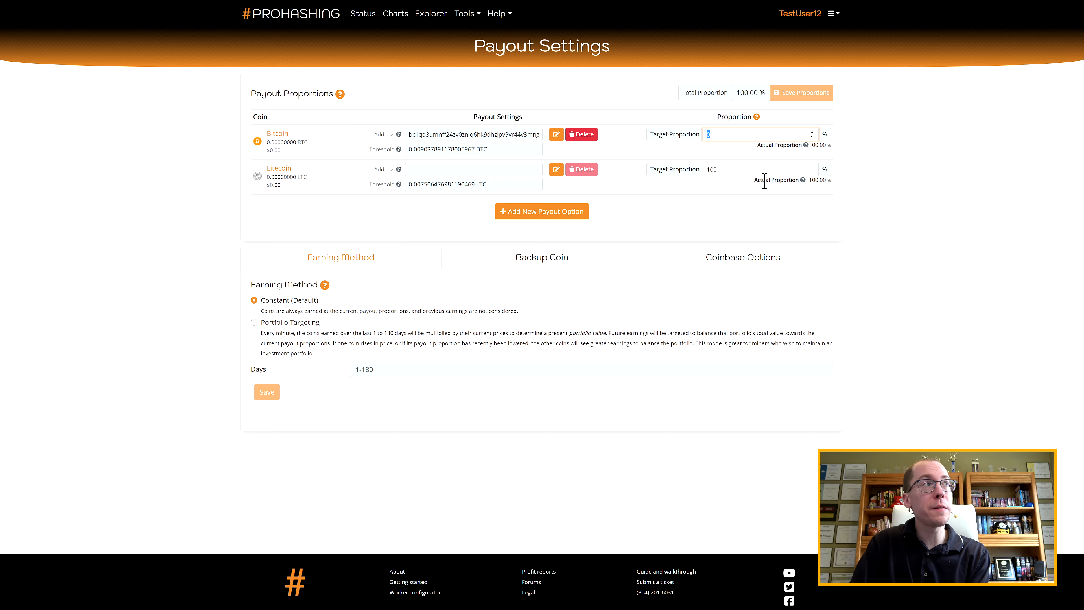
# Step: Set Bitcoin and Litecoin target proportions to 50 each and save the proportions
pyautogui.write('50')
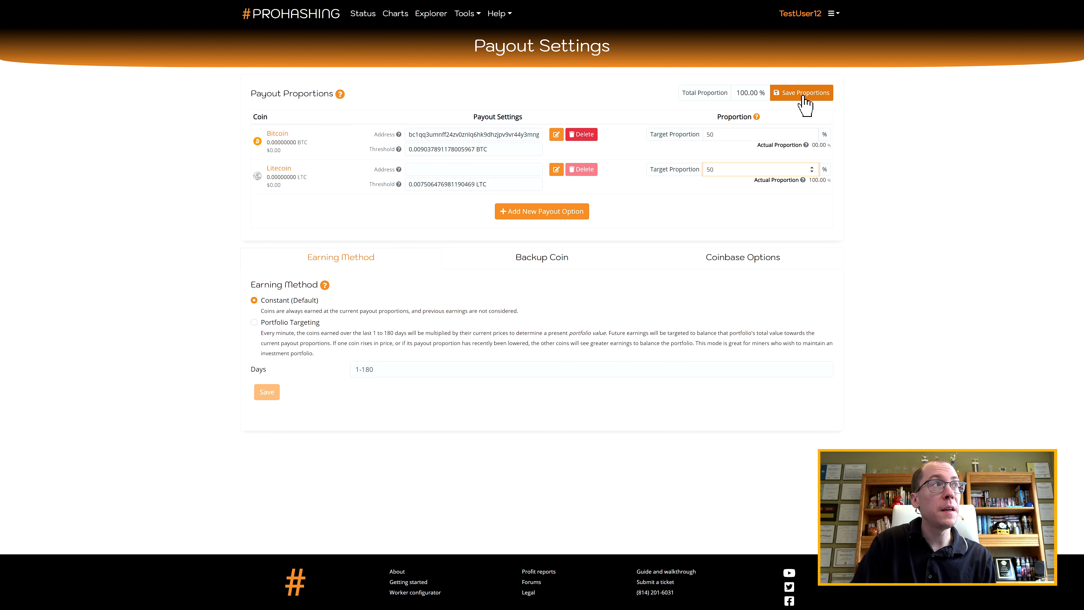
pyautogui.click(801, 92)
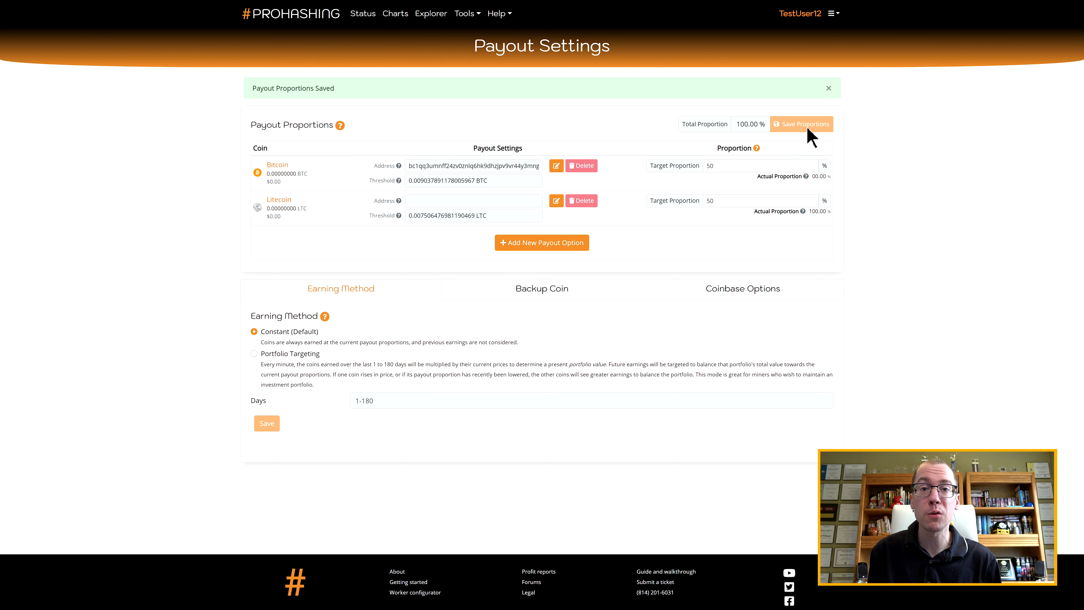
pyautogui.click(827, 88)
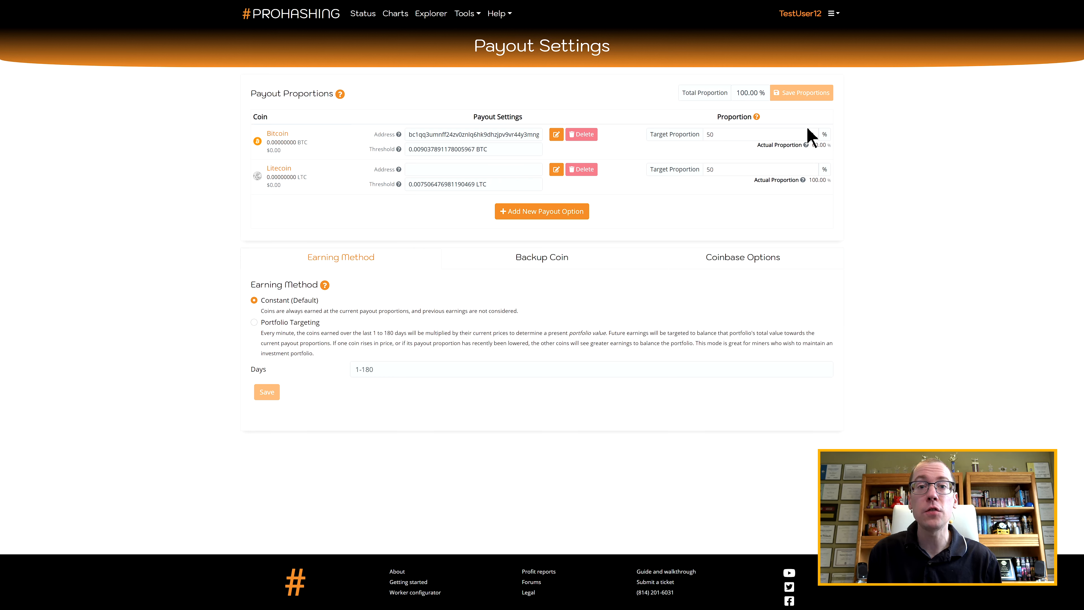
pyautogui.moveTo(391, 9)
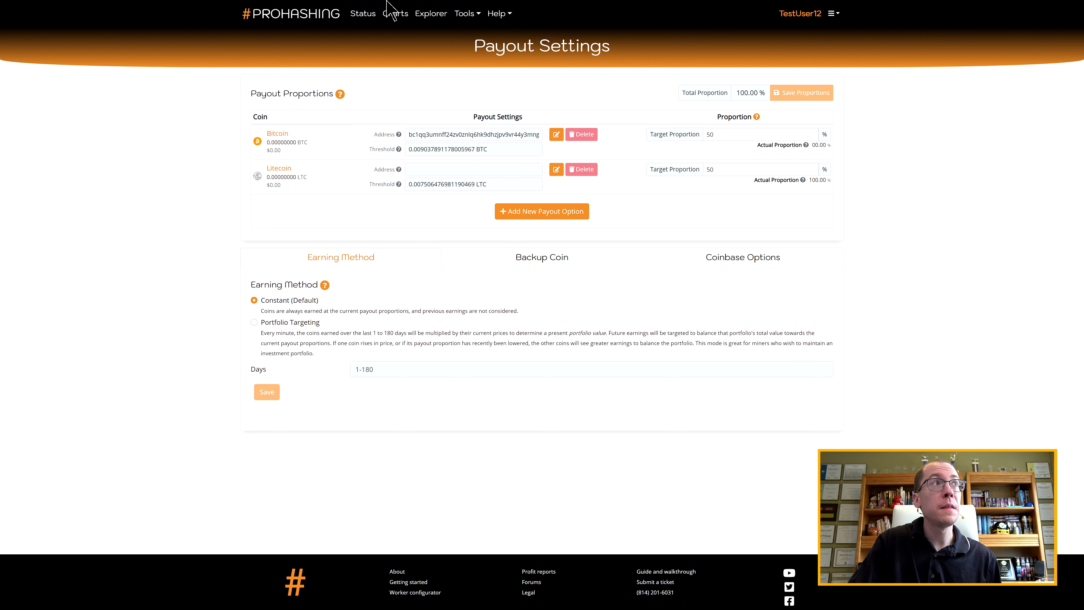
pyautogui.moveTo(496, 13)
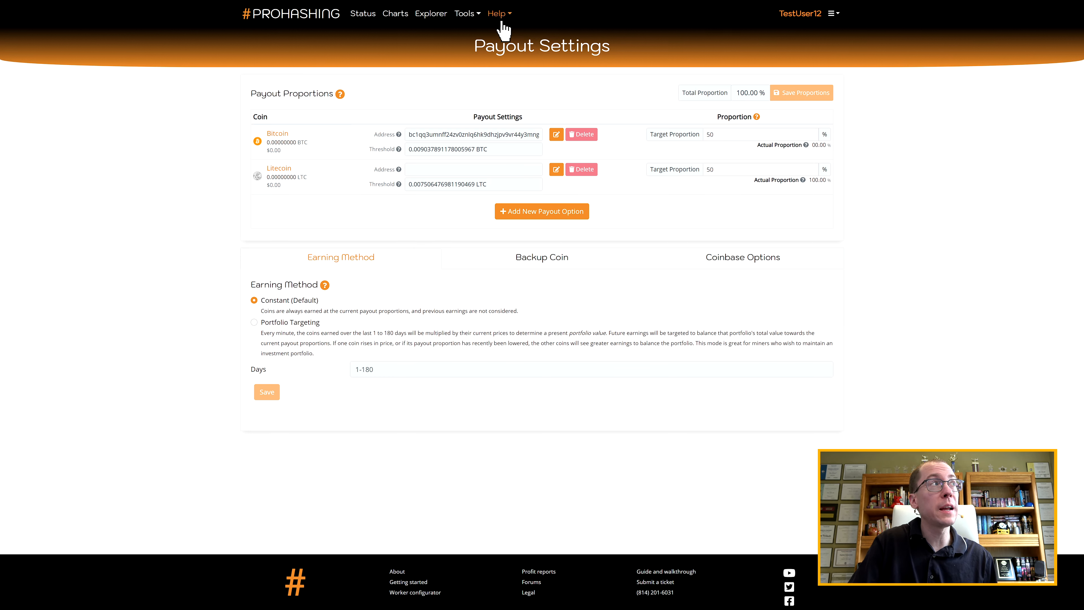
# Step: Go through Help > Guides to the GPU Quick Start Guide for ethash mining
pyautogui.click(497, 13)
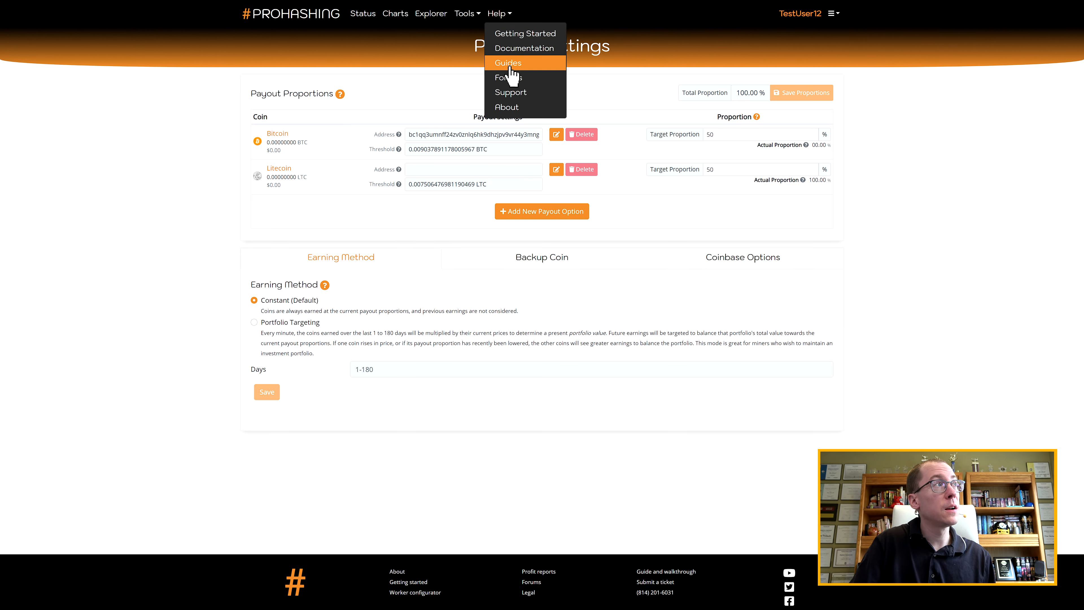
pyautogui.click(507, 62)
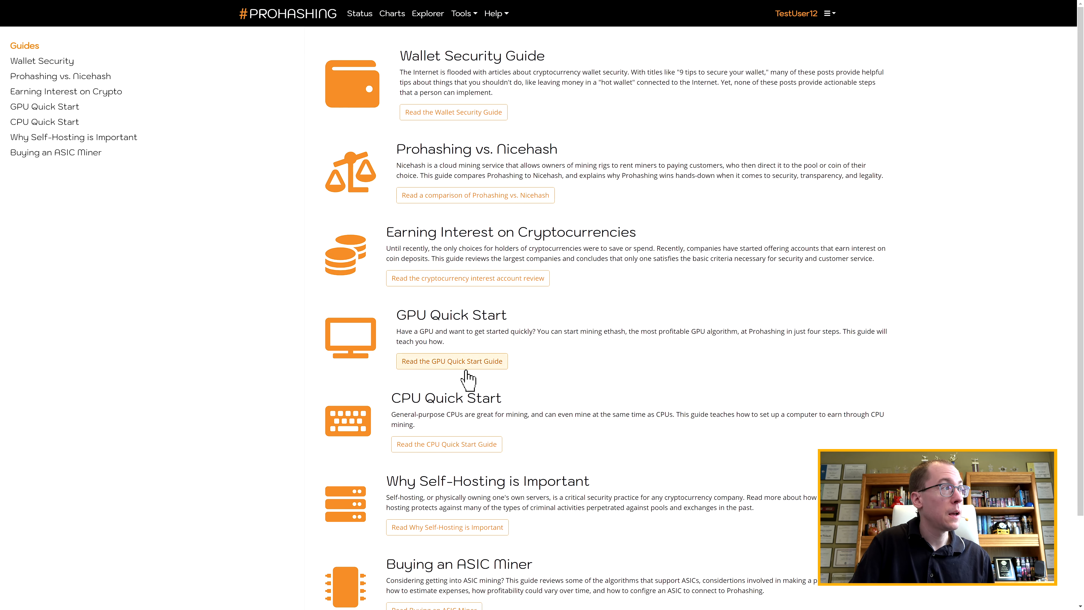
pyautogui.click(450, 361)
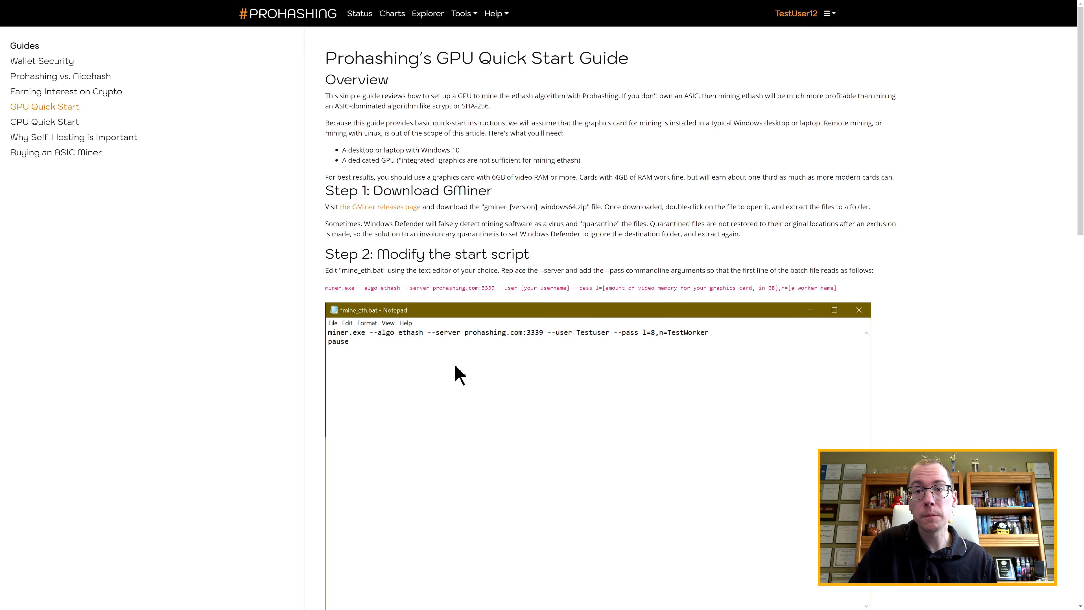
pyautogui.moveTo(465, 376)
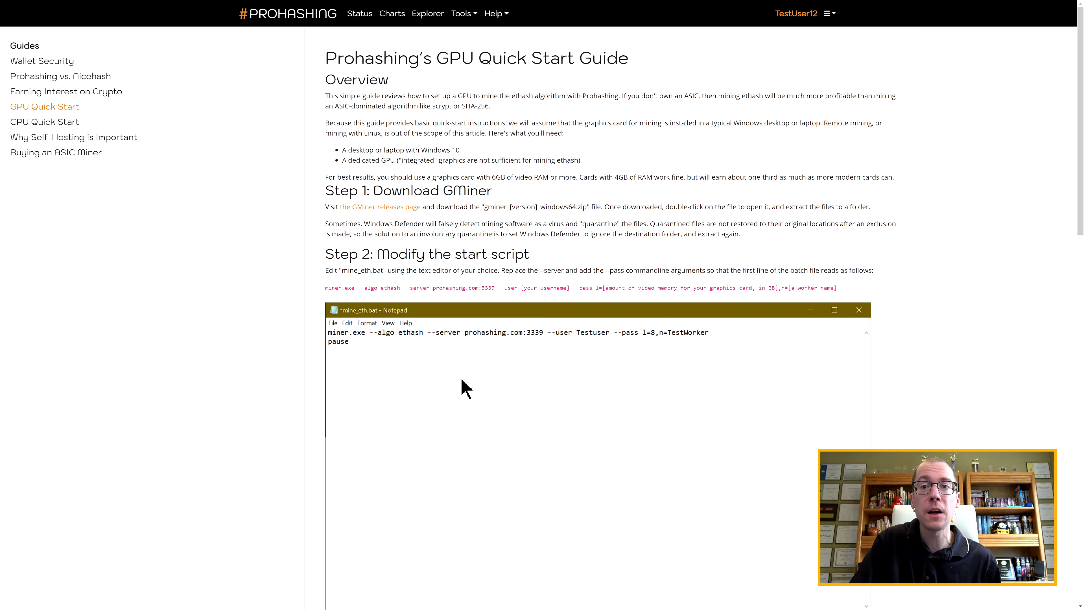
pyautogui.moveTo(490, 404)
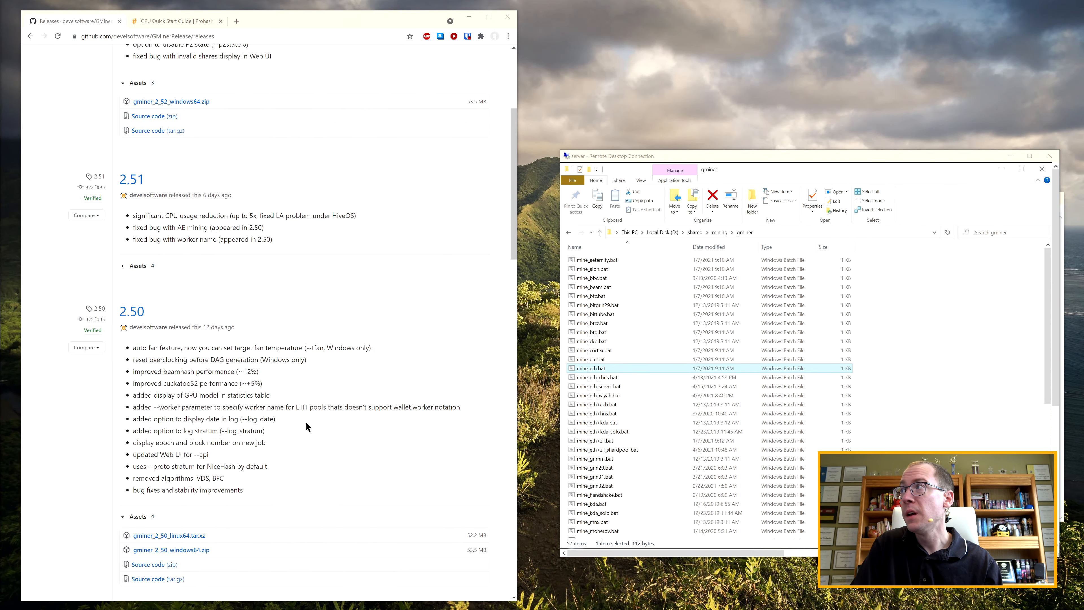
pyautogui.moveTo(255, 163)
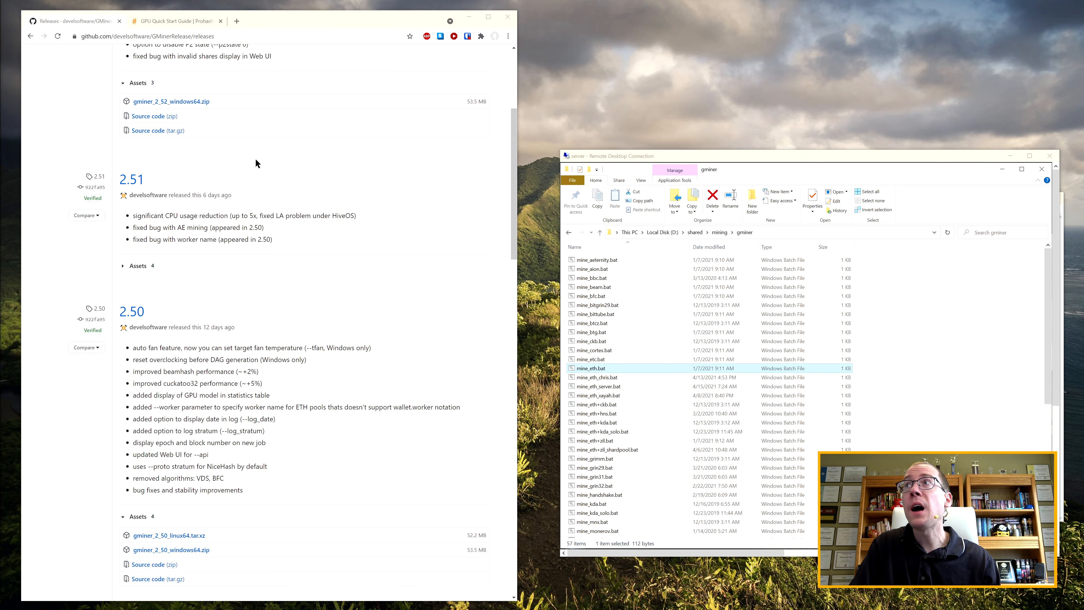
# Step: Compare the GMiner releases page with the guide's Step 2 start-script command line
pyautogui.click(173, 21)
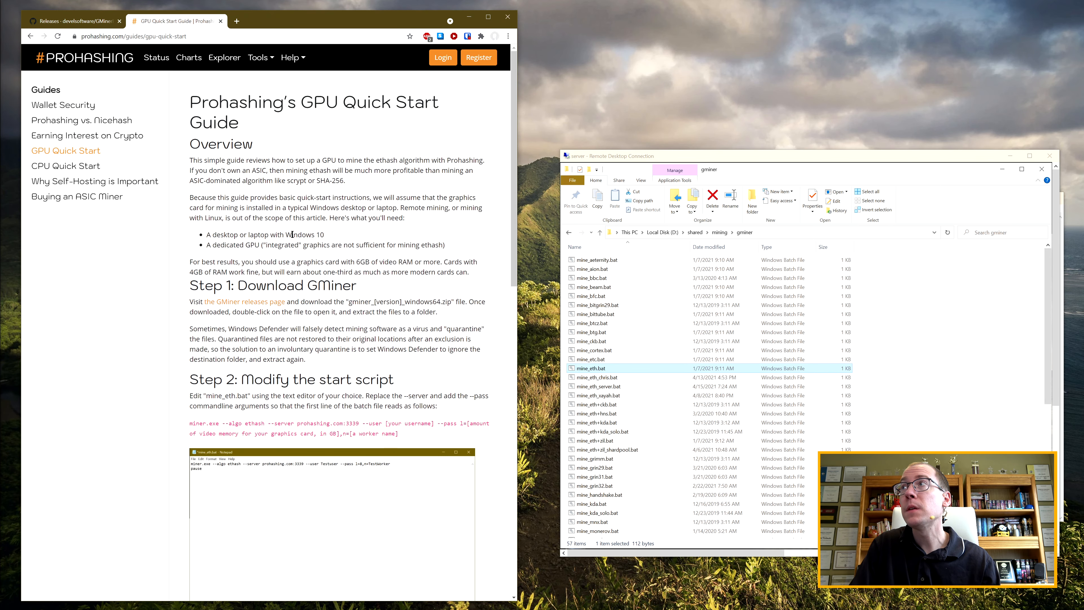
pyautogui.moveTo(333, 358)
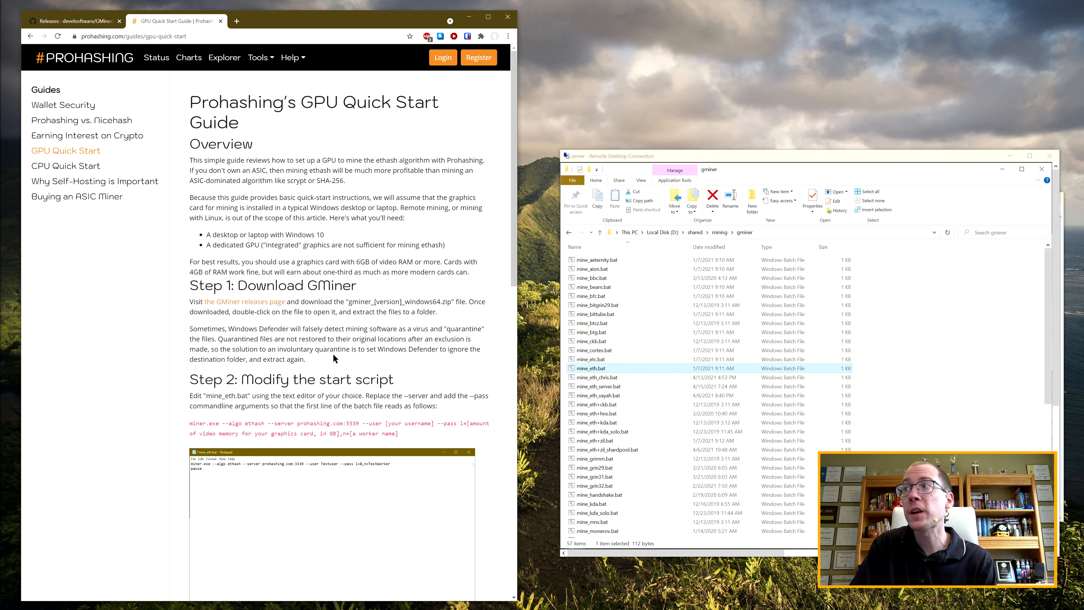
pyautogui.moveTo(243, 301)
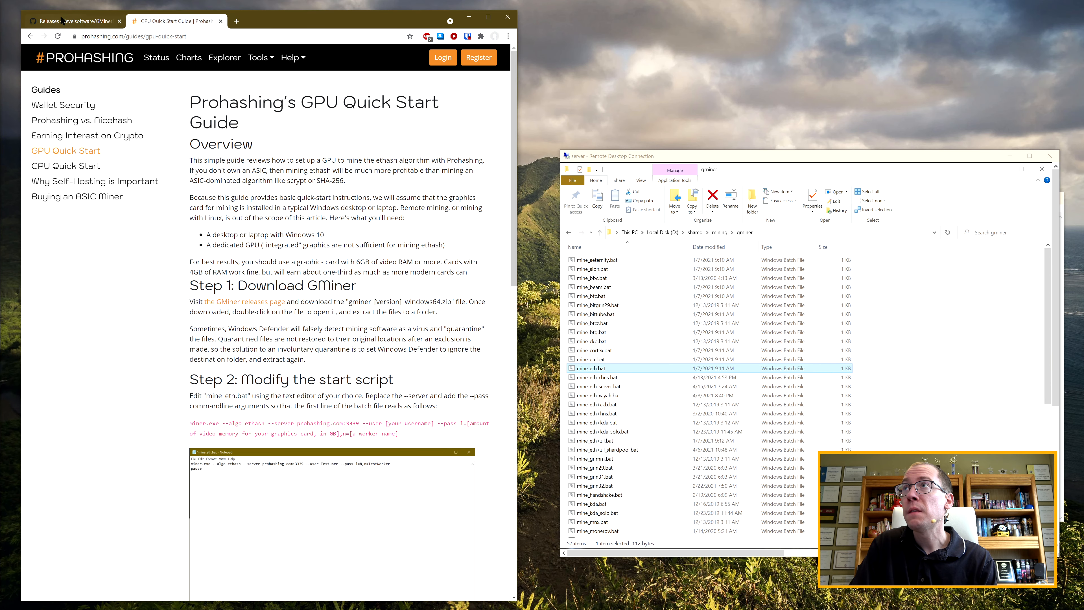
pyautogui.click(77, 21)
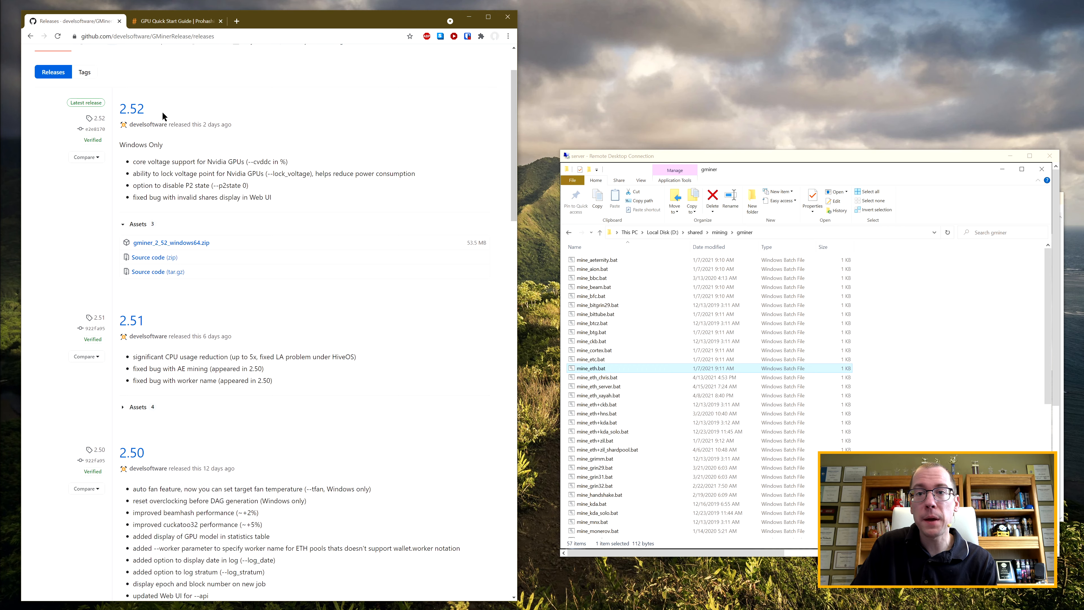
pyautogui.moveTo(191, 238)
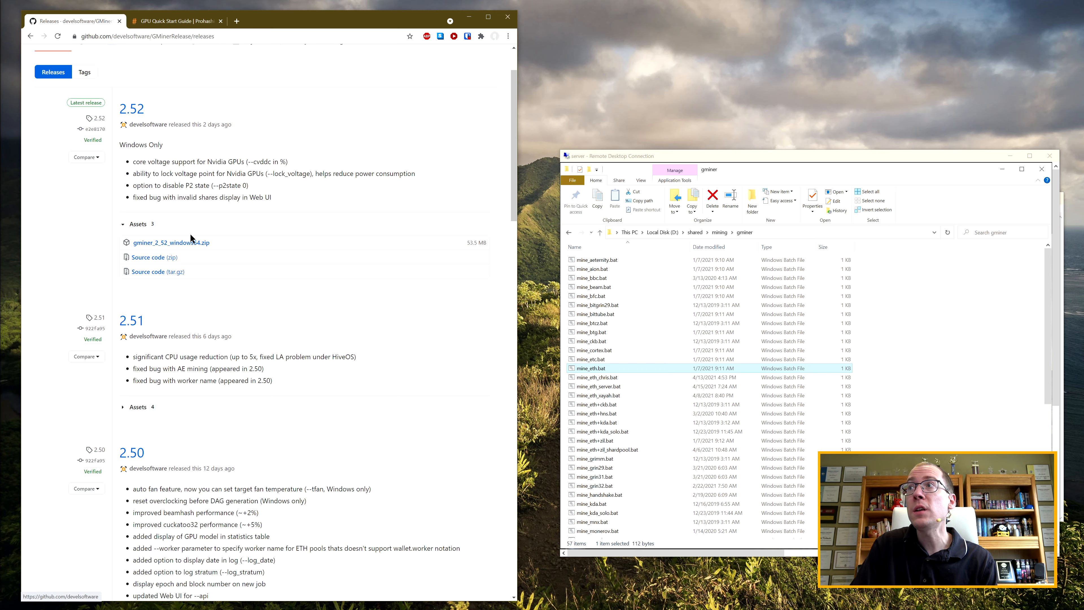
pyautogui.moveTo(170, 243)
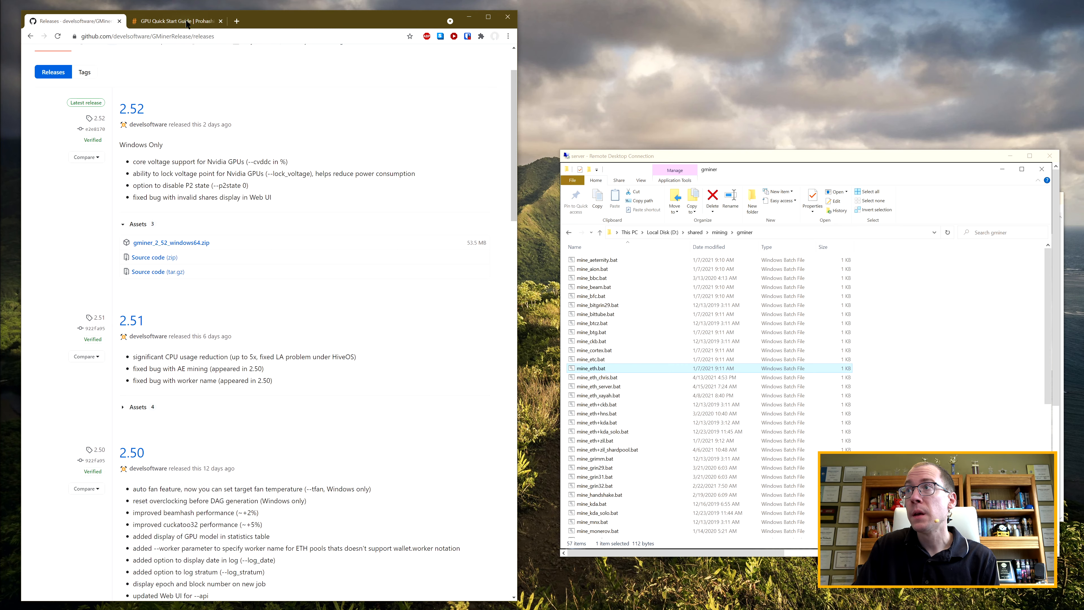
pyautogui.click(176, 21)
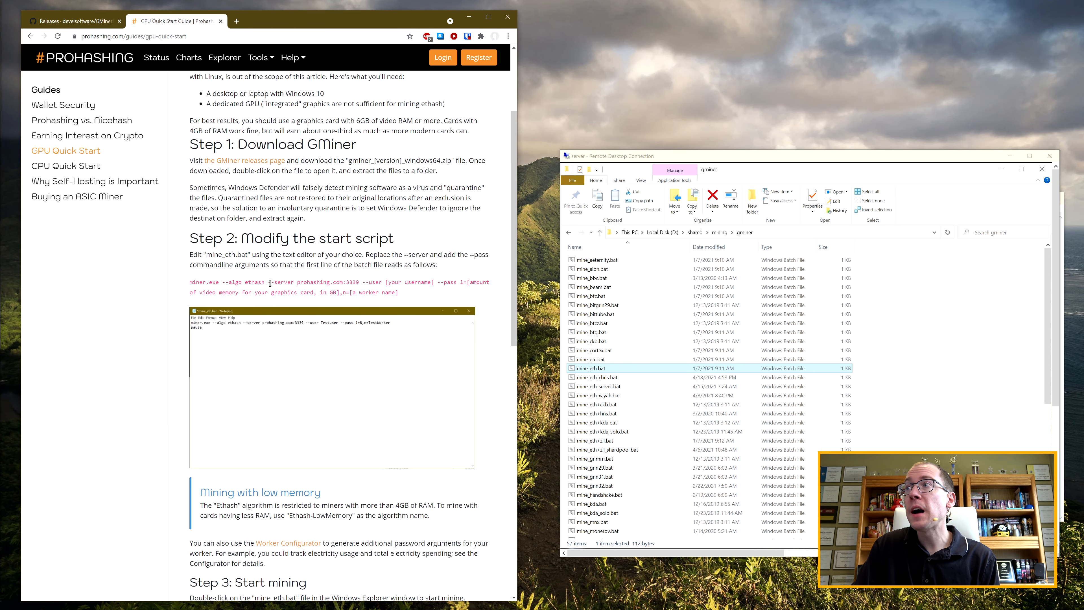
pyautogui.moveTo(293, 280)
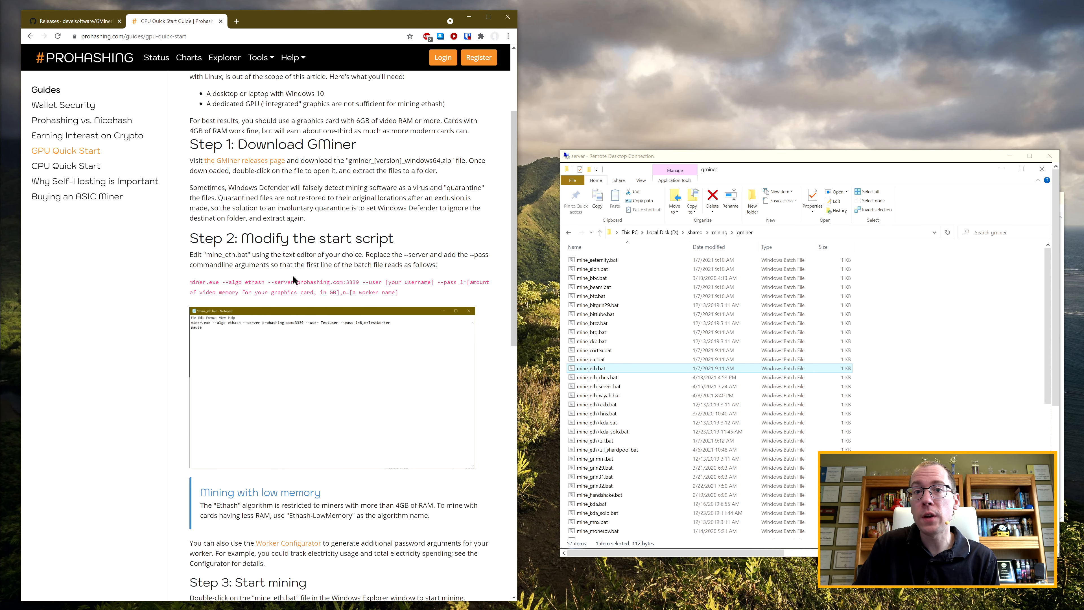
pyautogui.moveTo(280, 292)
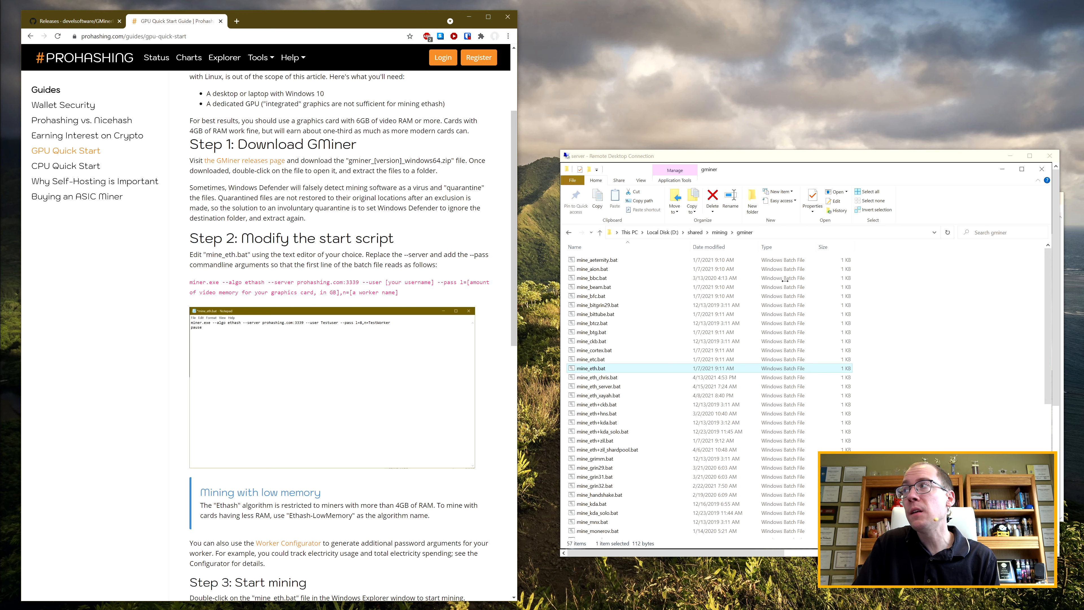
# Step: Edit mine_eth.bat in Notepad to view its current ethash command line
pyautogui.rightClick(590, 367)
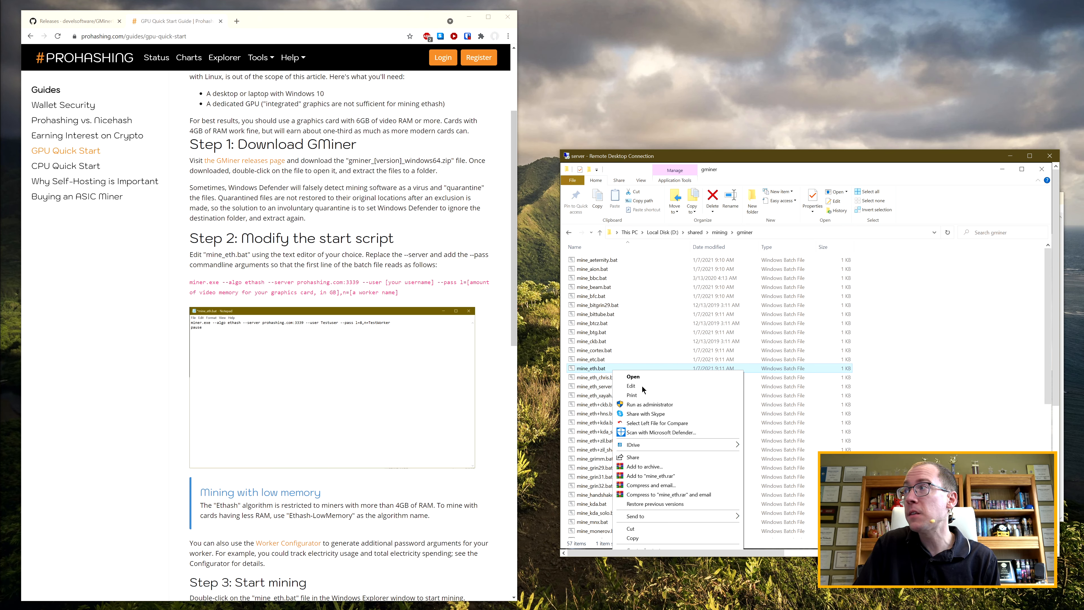
pyautogui.click(631, 385)
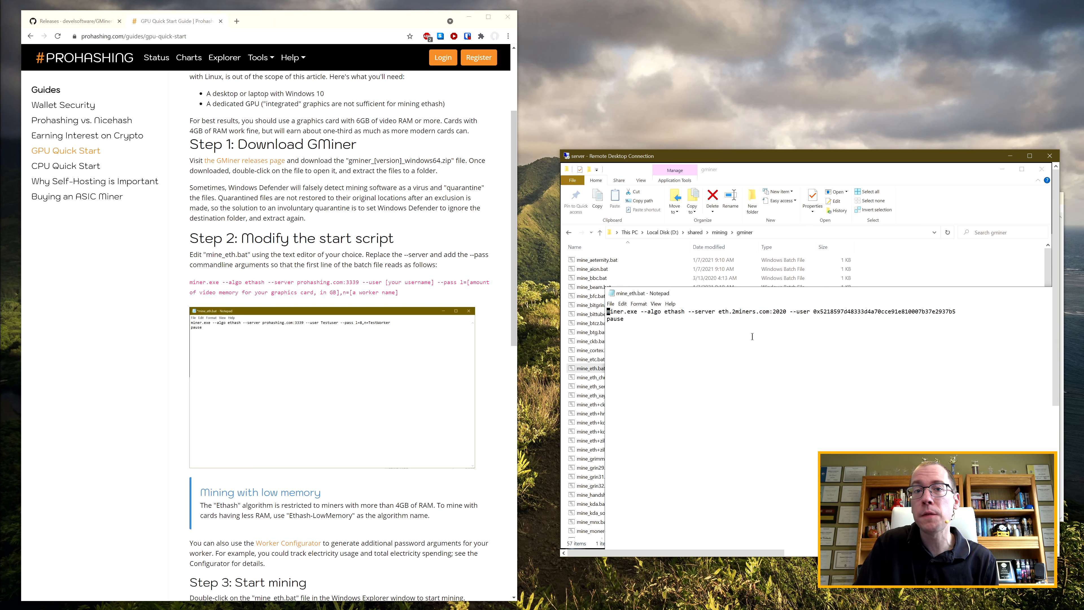
pyautogui.moveTo(738, 341)
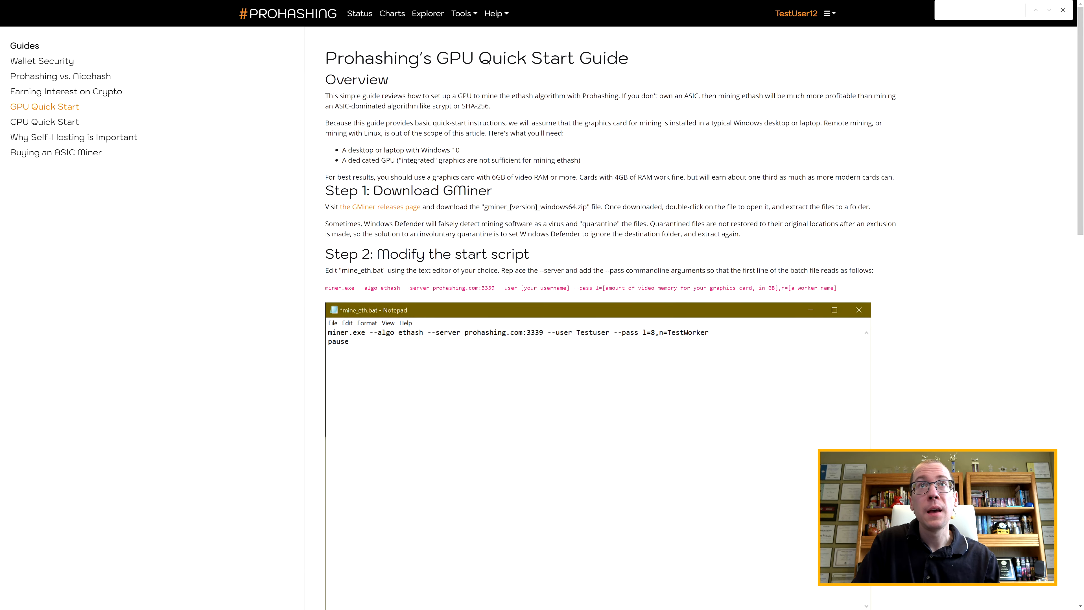
# Step: Go to the Worker Configurator from the Tools menu
pyautogui.click(461, 13)
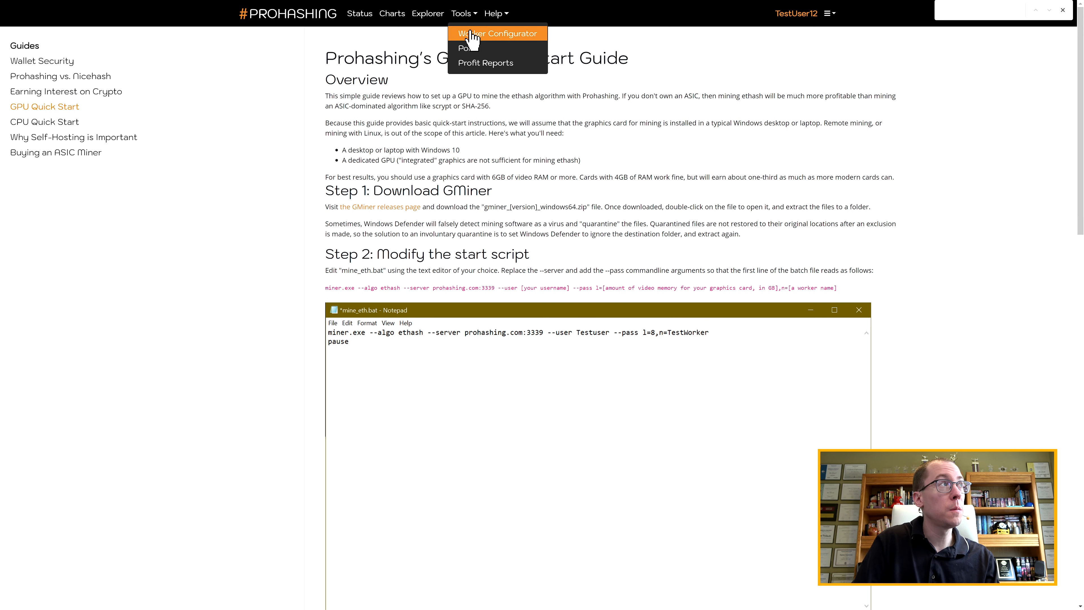
pyautogui.click(496, 33)
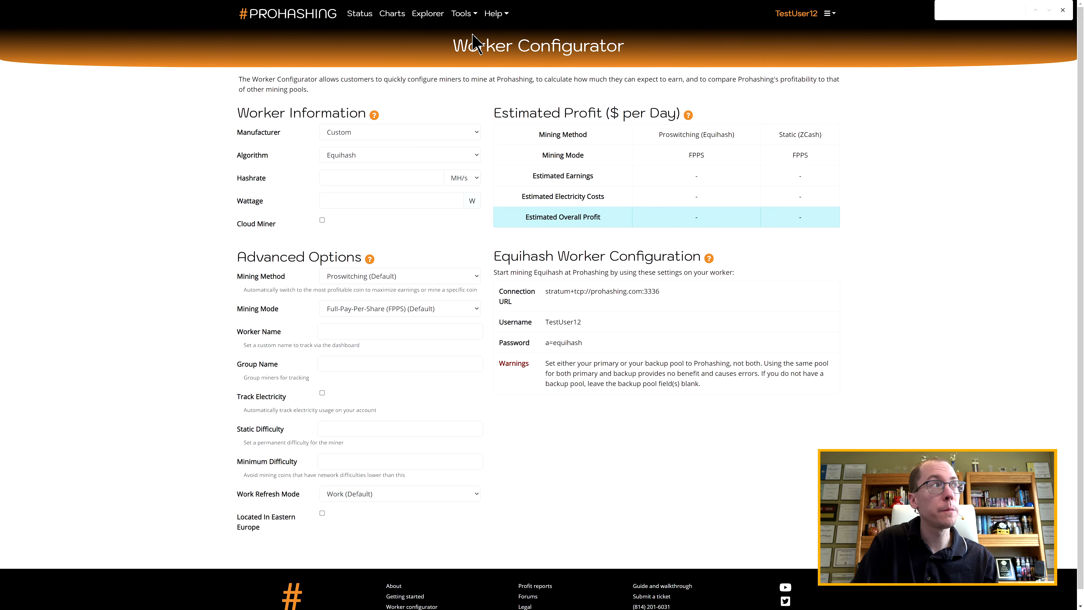
pyautogui.moveTo(475, 148)
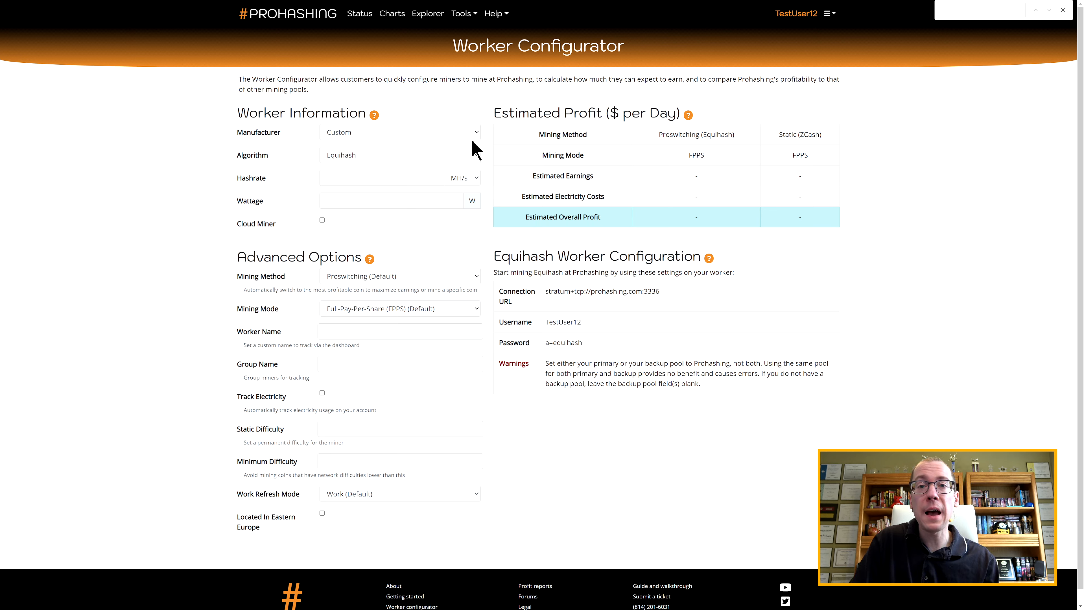
pyautogui.moveTo(444, 178)
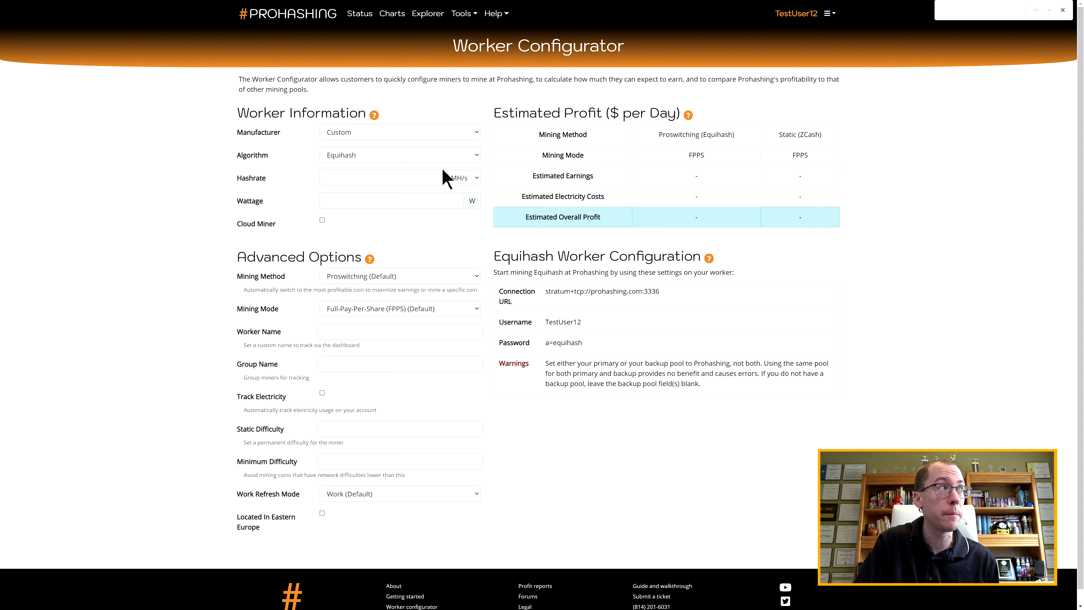
pyautogui.moveTo(480, 166)
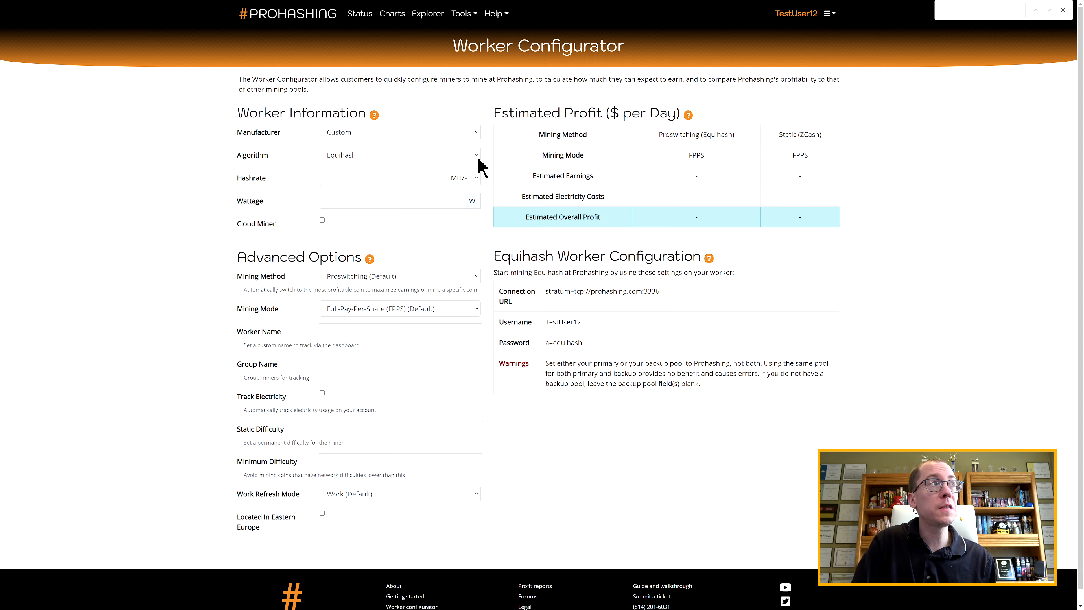
pyautogui.moveTo(478, 161)
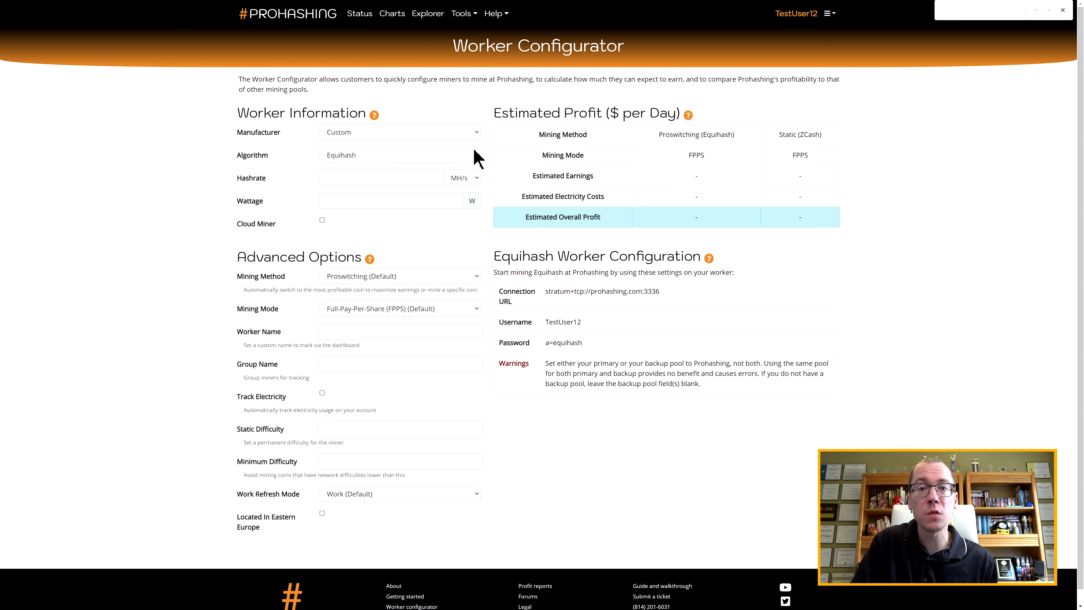
pyautogui.moveTo(475, 159)
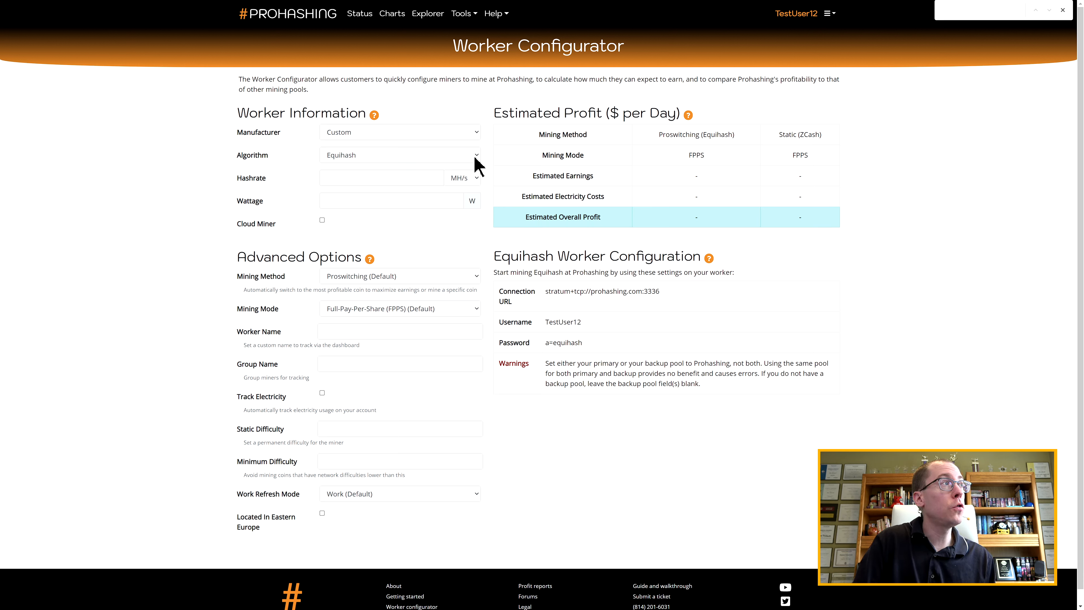
# Step: Configure the worker estimate for Ethash at 60 MH/s hashrate and 250 W wattage
pyautogui.click(400, 154)
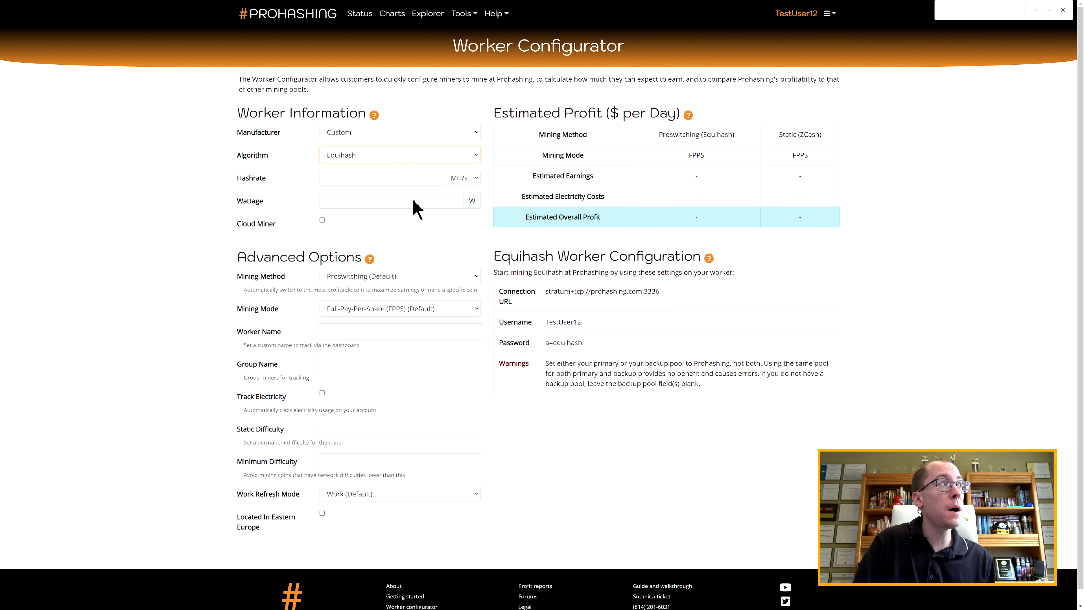
pyautogui.click(400, 154)
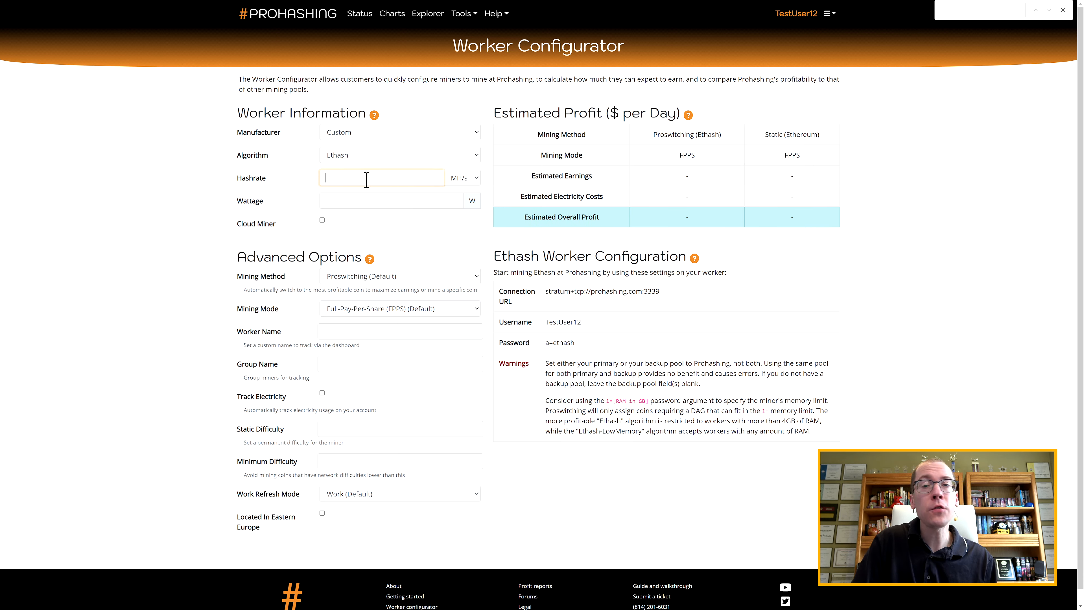
pyautogui.moveTo(372, 200)
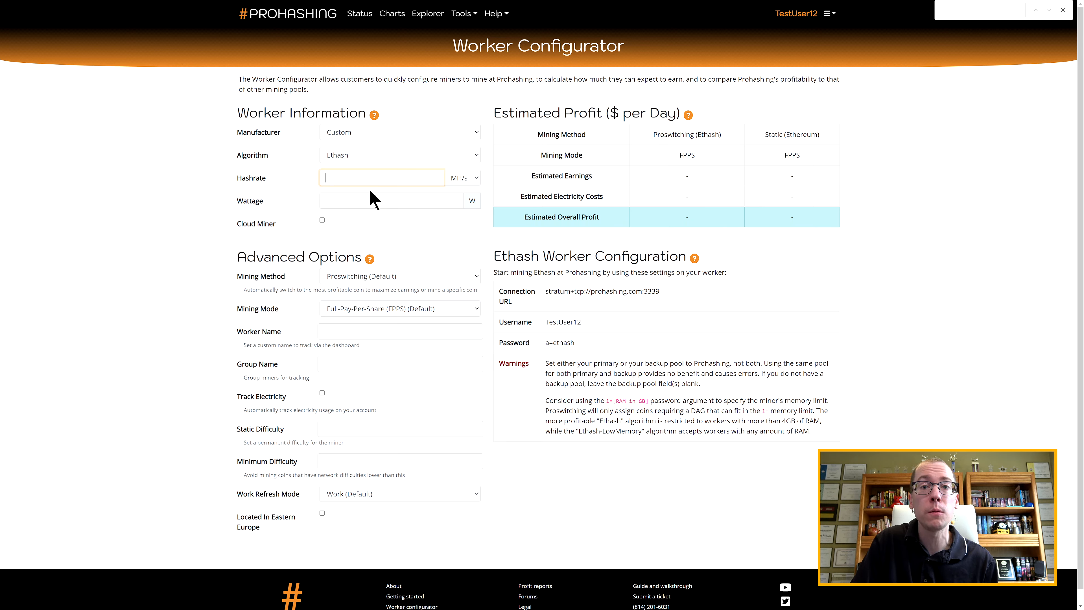
pyautogui.moveTo(367, 200)
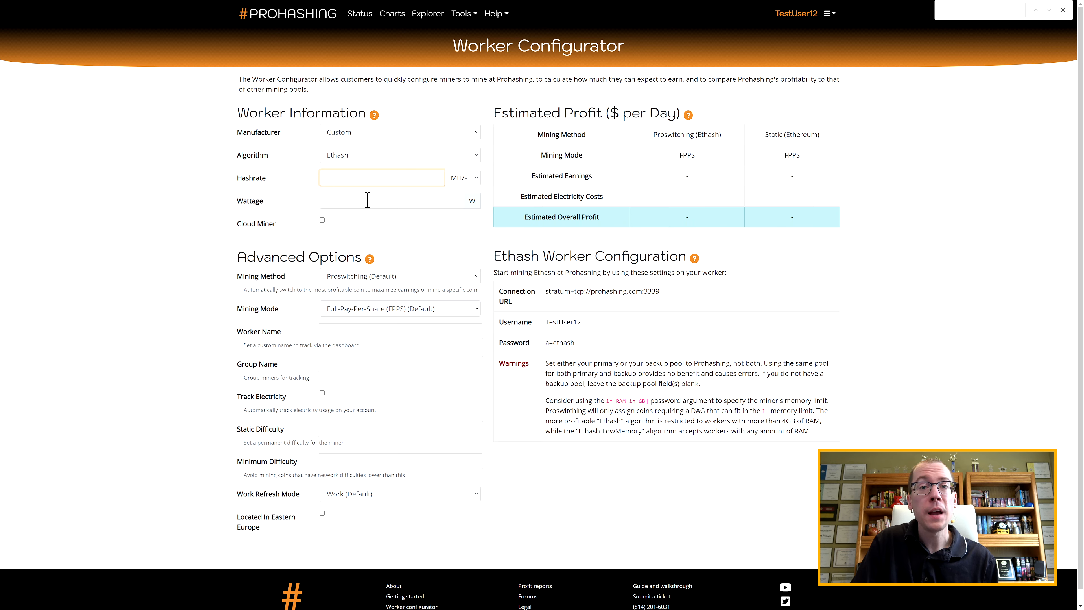
pyautogui.write('60')
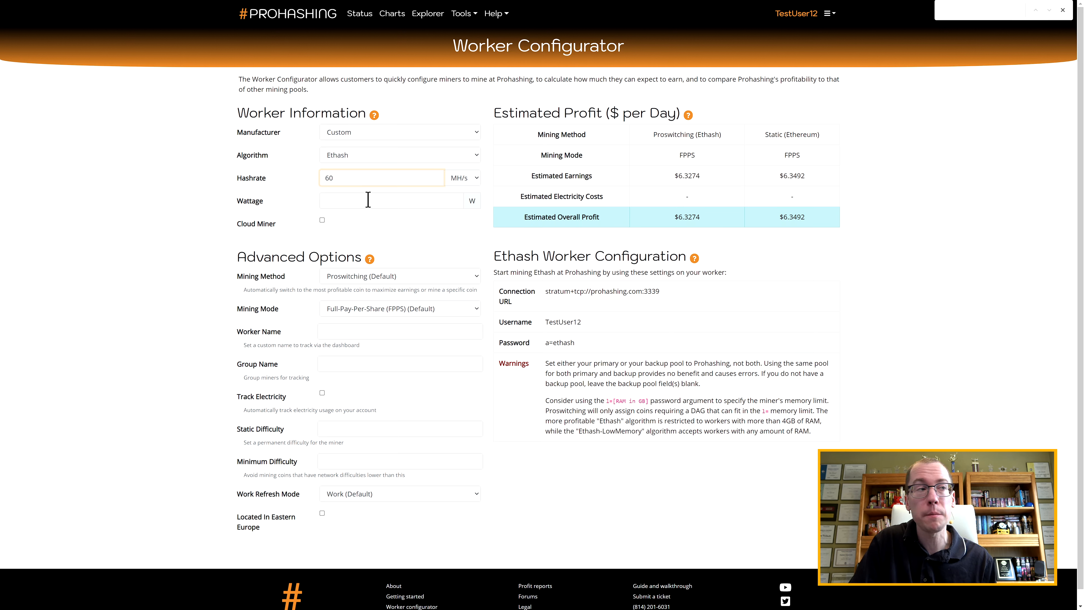
pyautogui.click(391, 200)
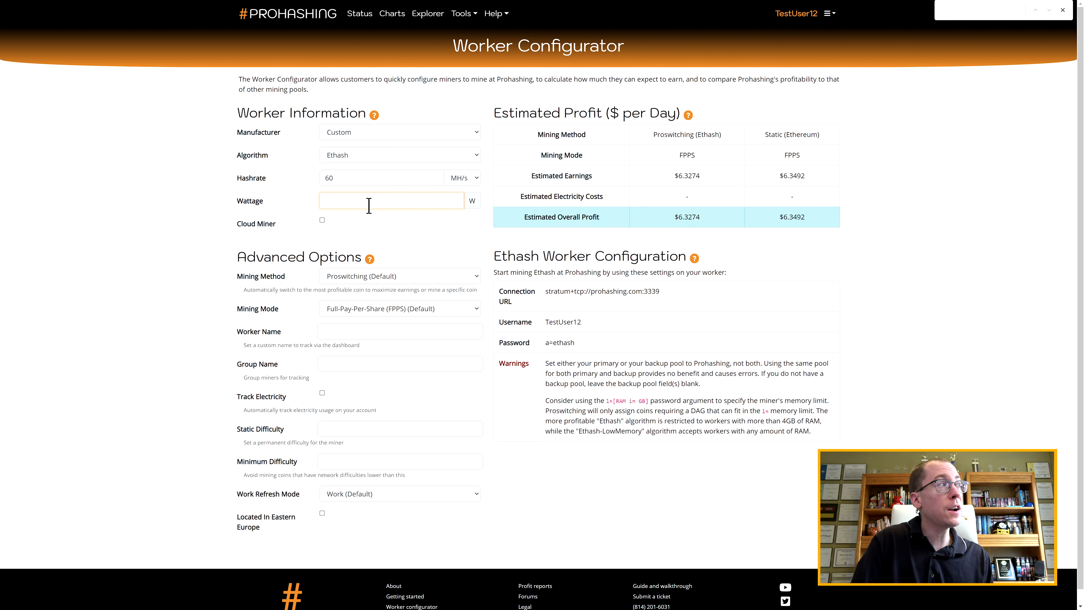
pyautogui.moveTo(385, 225)
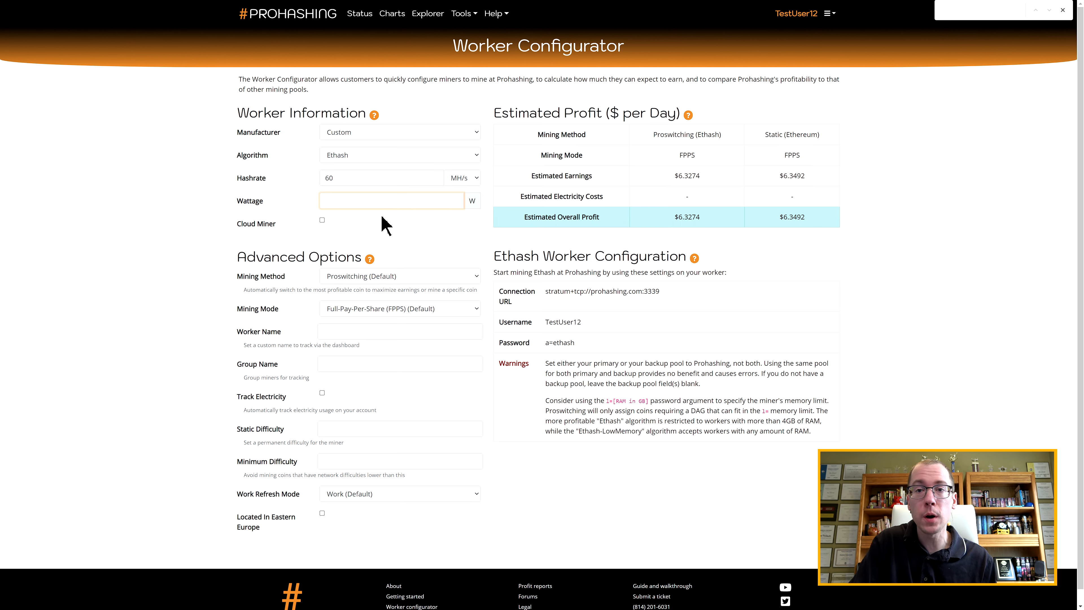
pyautogui.write('250')
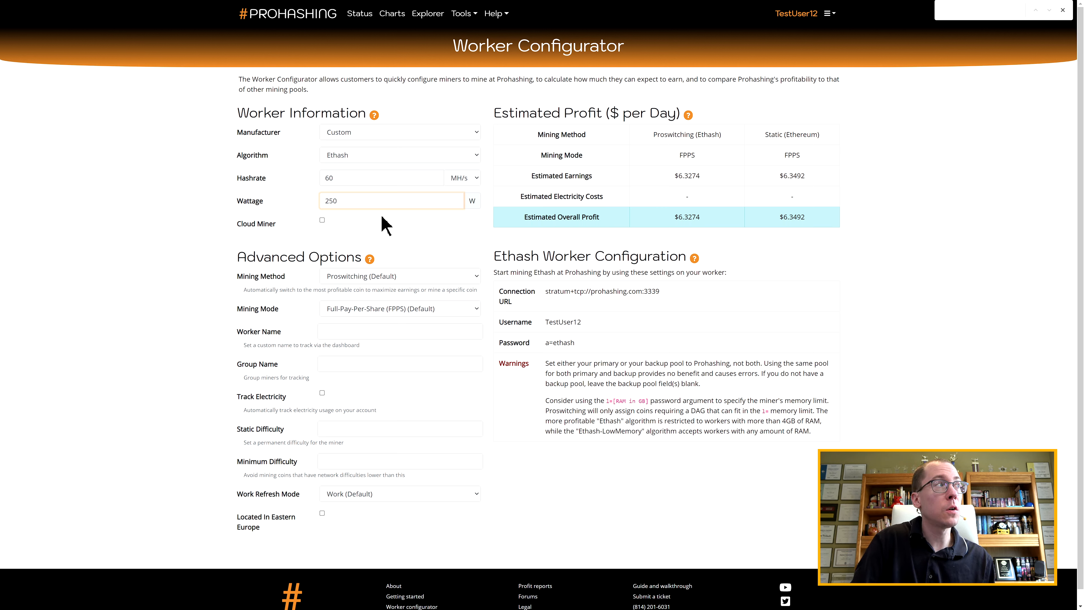
pyautogui.moveTo(352, 225)
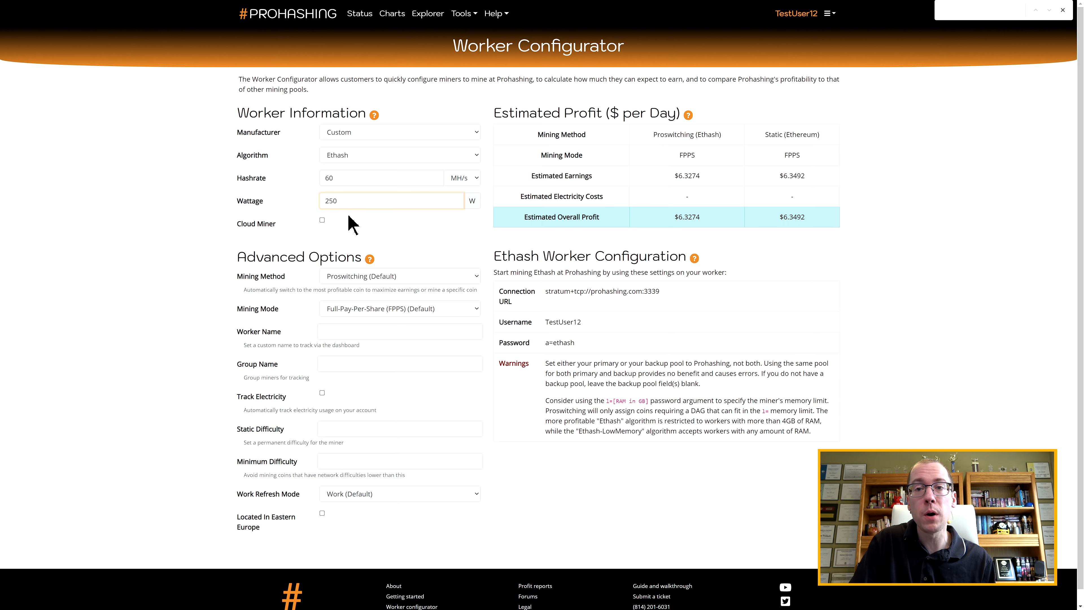
pyautogui.moveTo(354, 238)
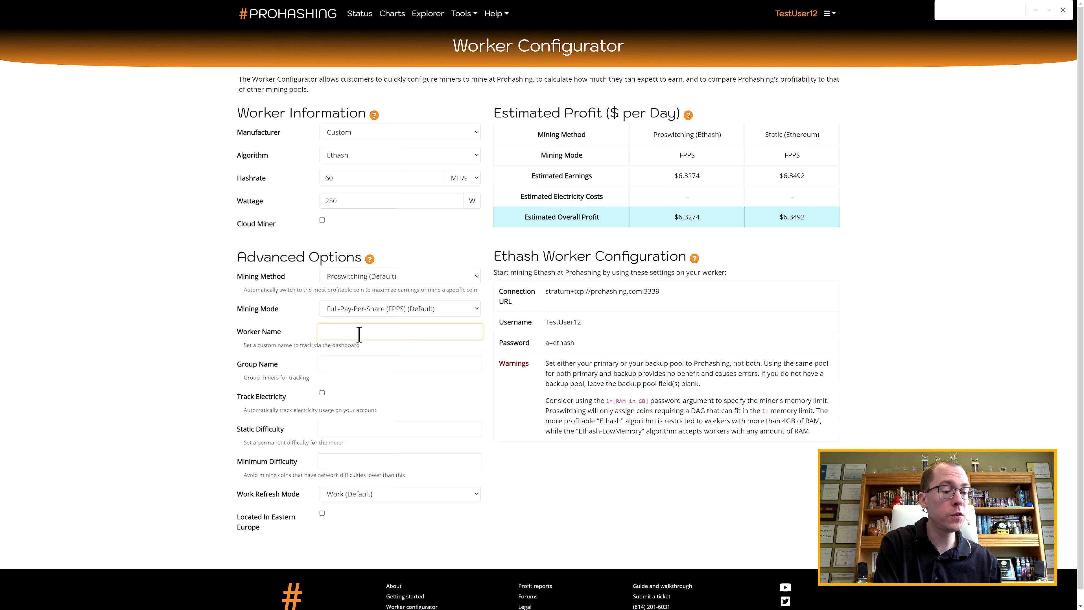
# Step: Name the worker test_worker and enable electricity tracking at a cost of 0.10 $/kWh
pyautogui.write('test_worker')
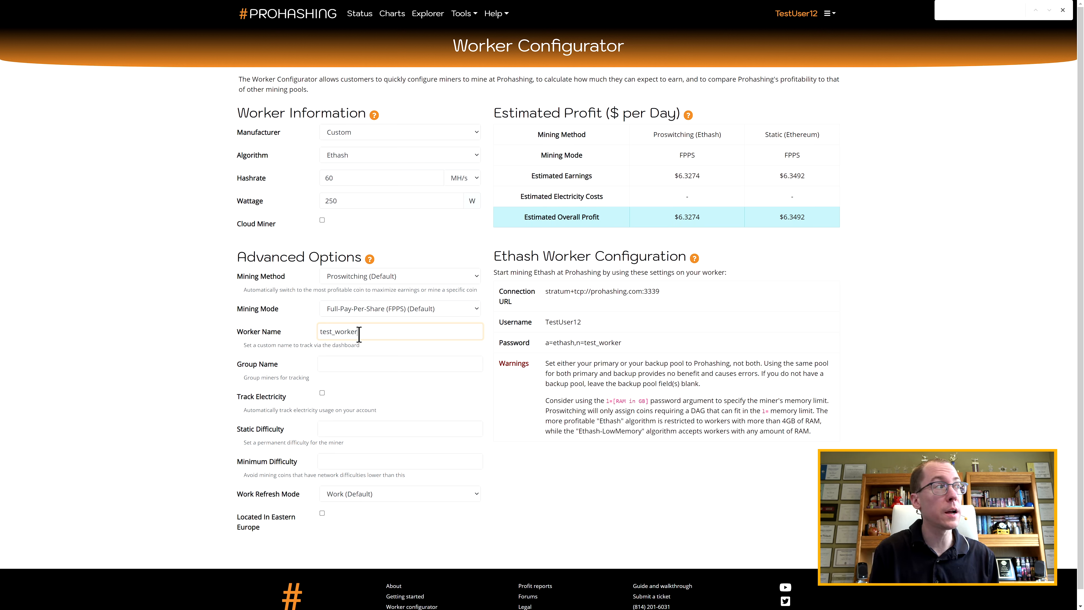
pyautogui.moveTo(345, 366)
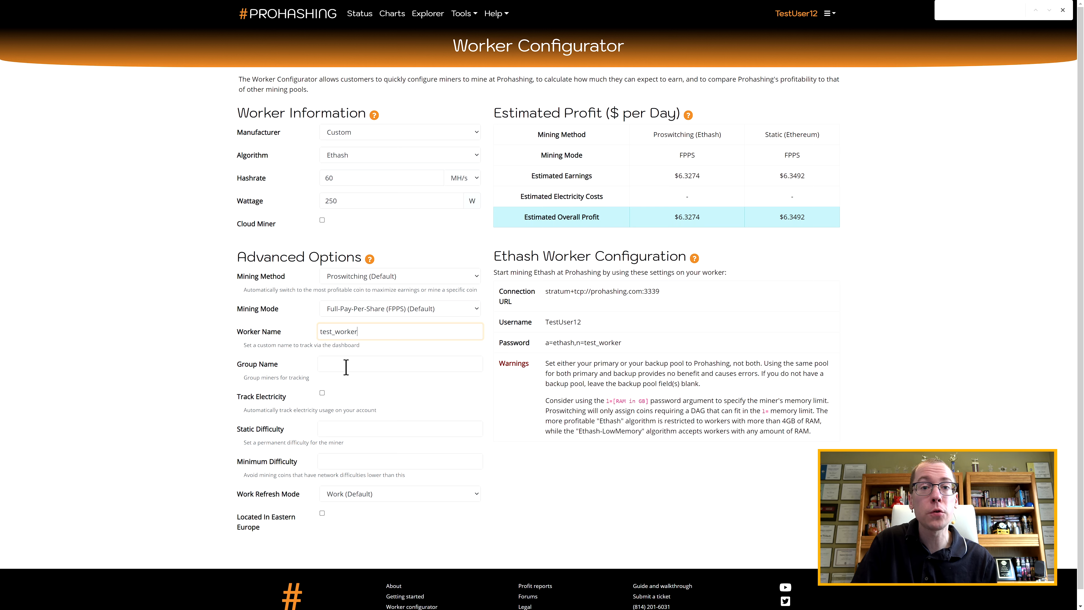
pyautogui.moveTo(351, 514)
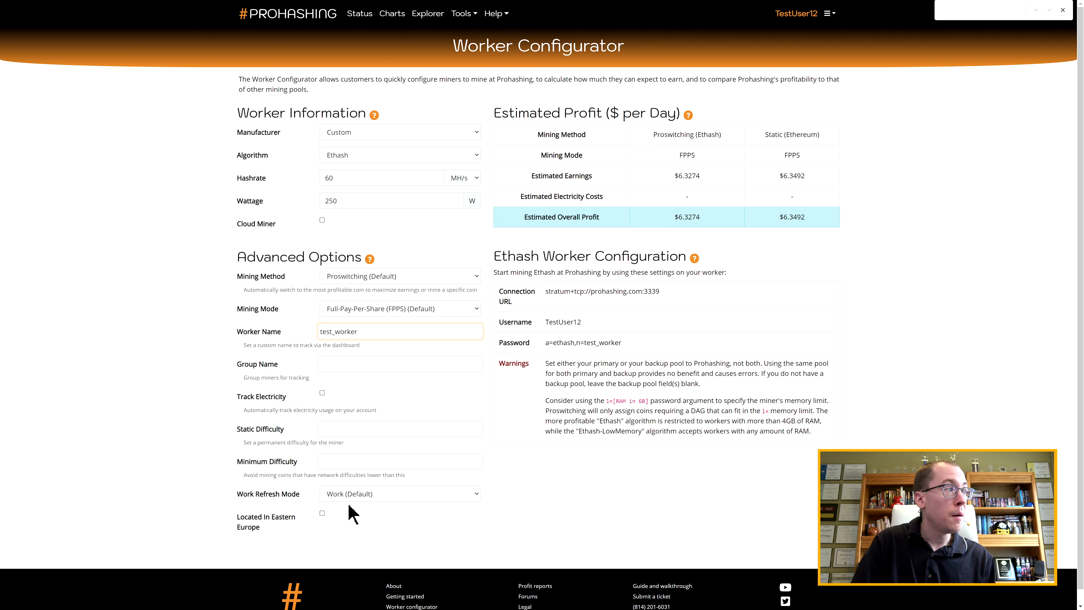
pyautogui.click(321, 392)
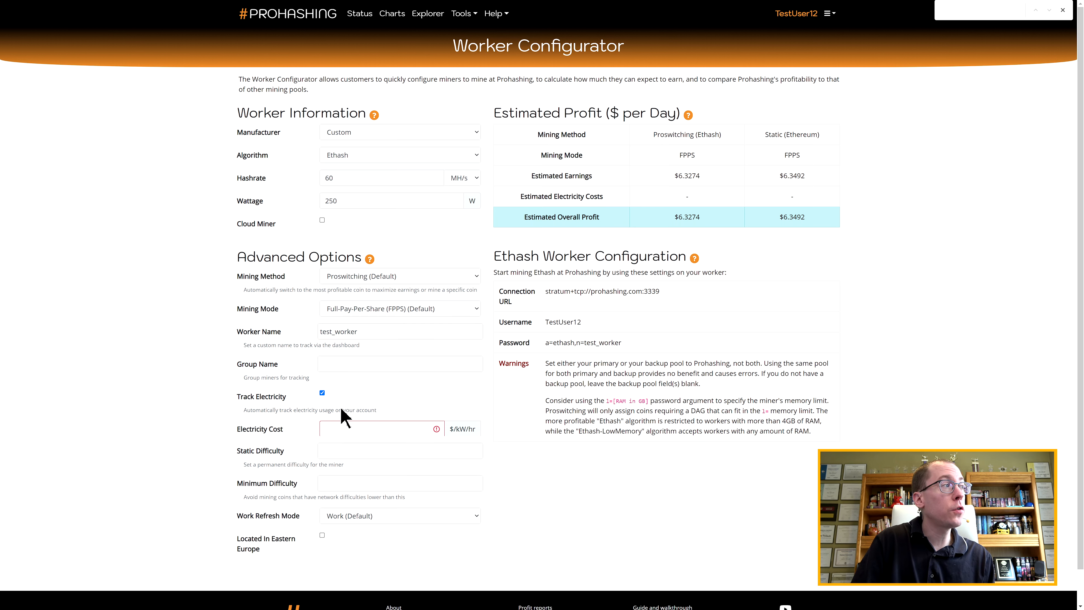
pyautogui.click(379, 428)
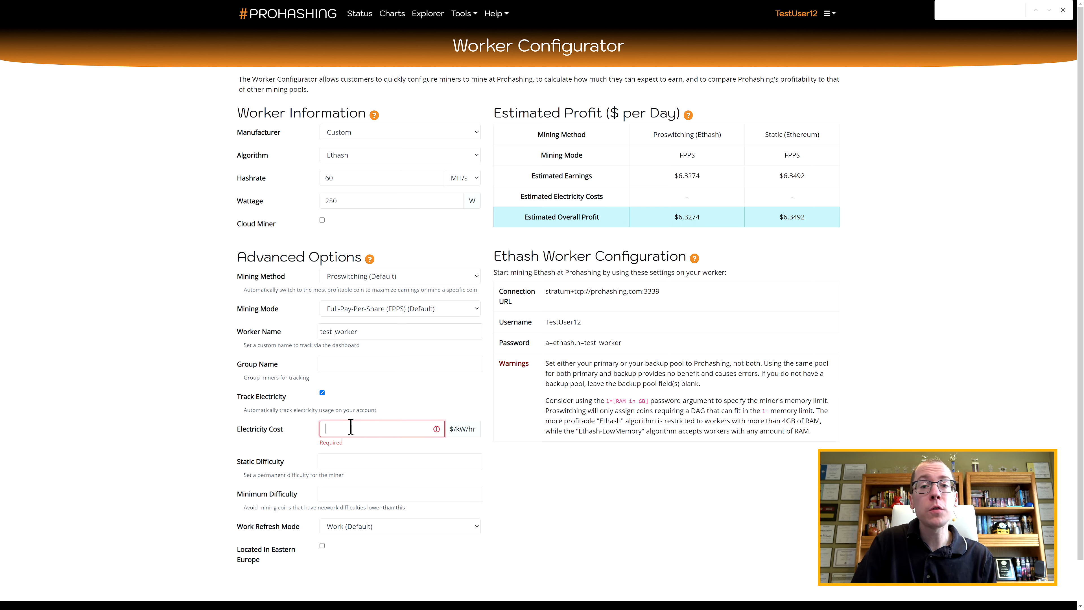
pyautogui.write('0')
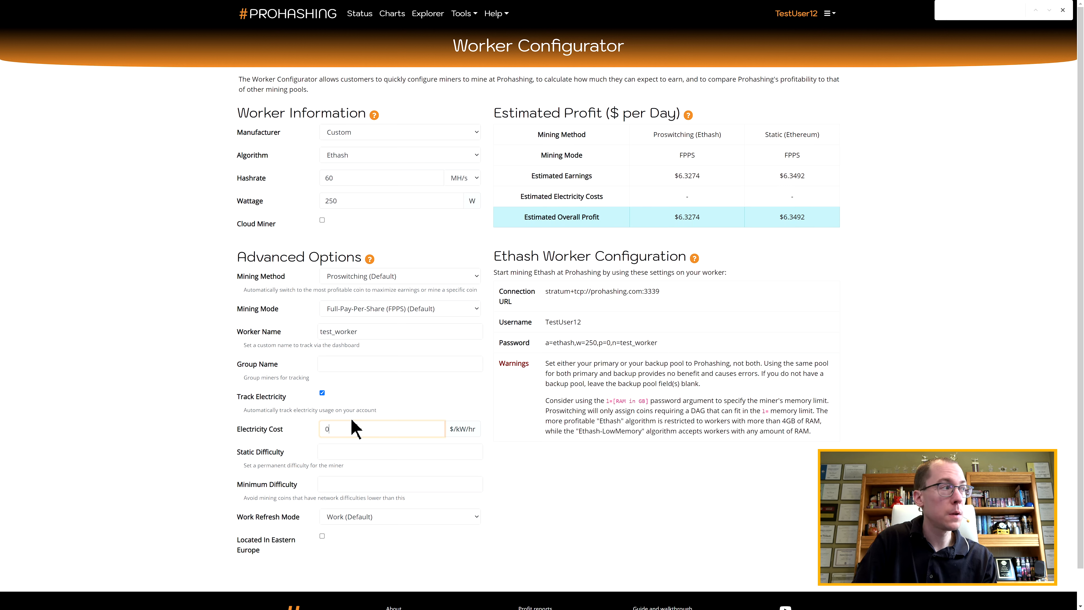
pyautogui.write('0.10')
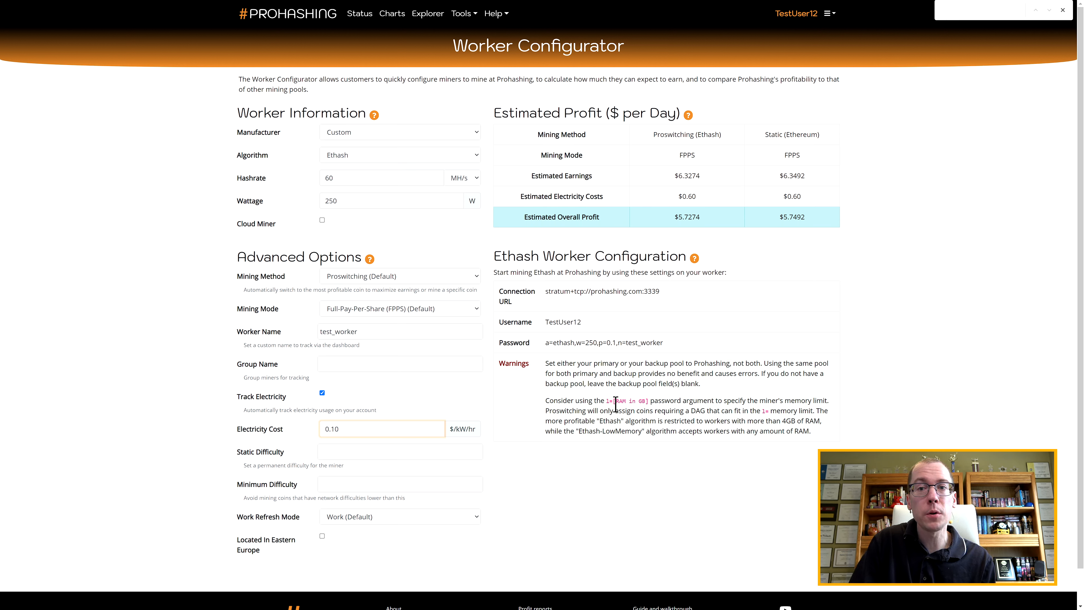
pyautogui.moveTo(678, 194)
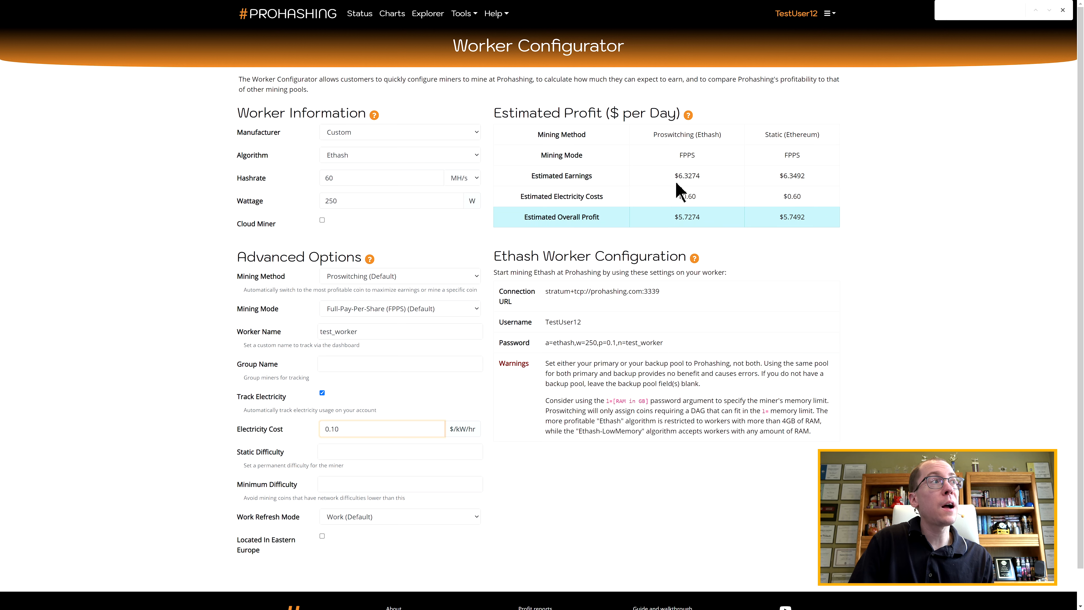
pyautogui.doubleClick(686, 175)
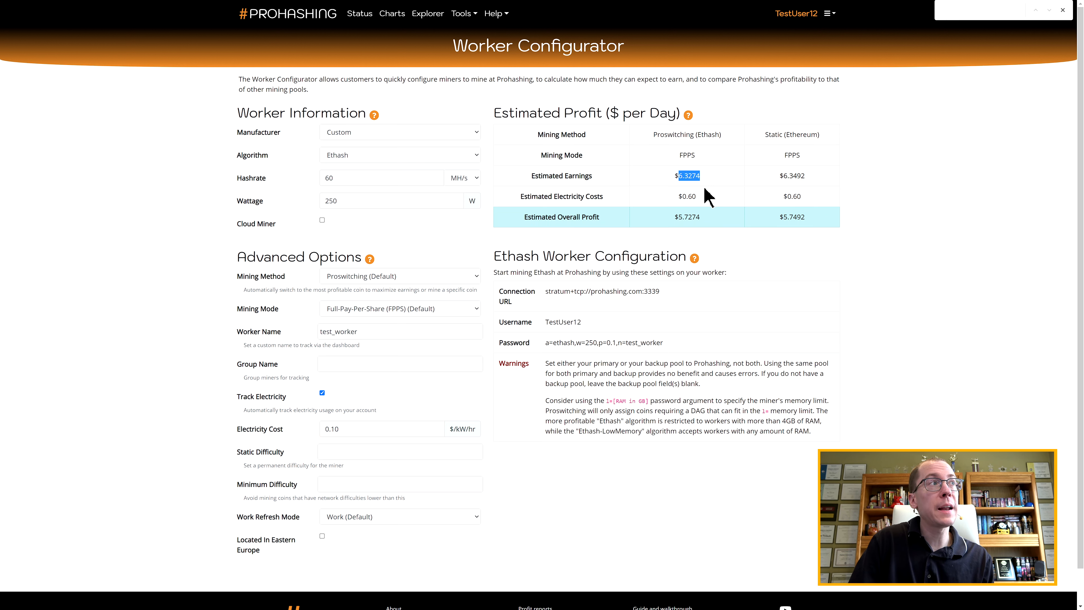
pyautogui.moveTo(699, 319)
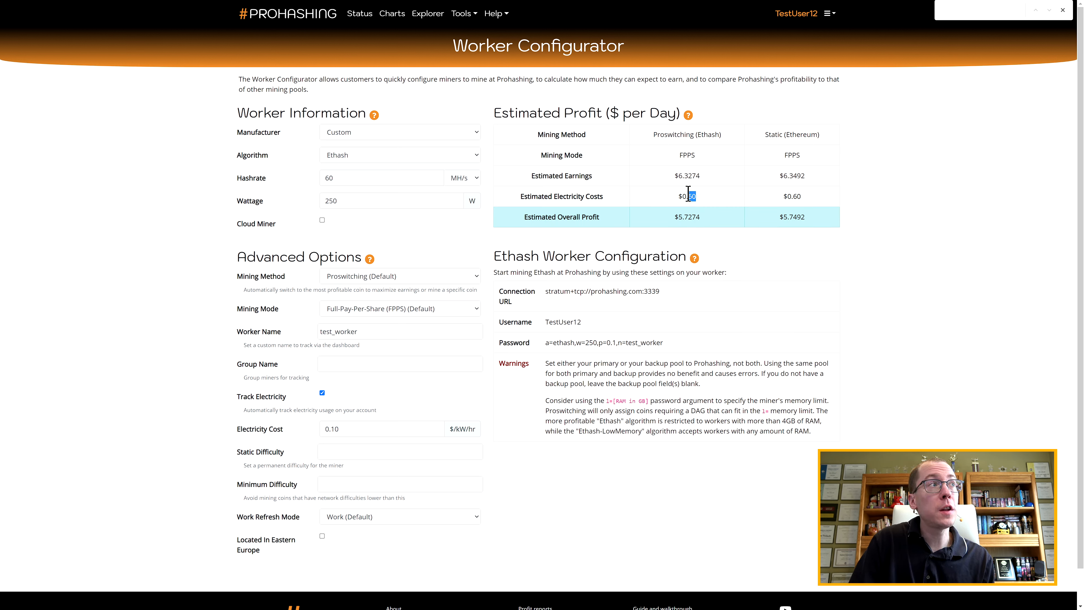
pyautogui.moveTo(726, 249)
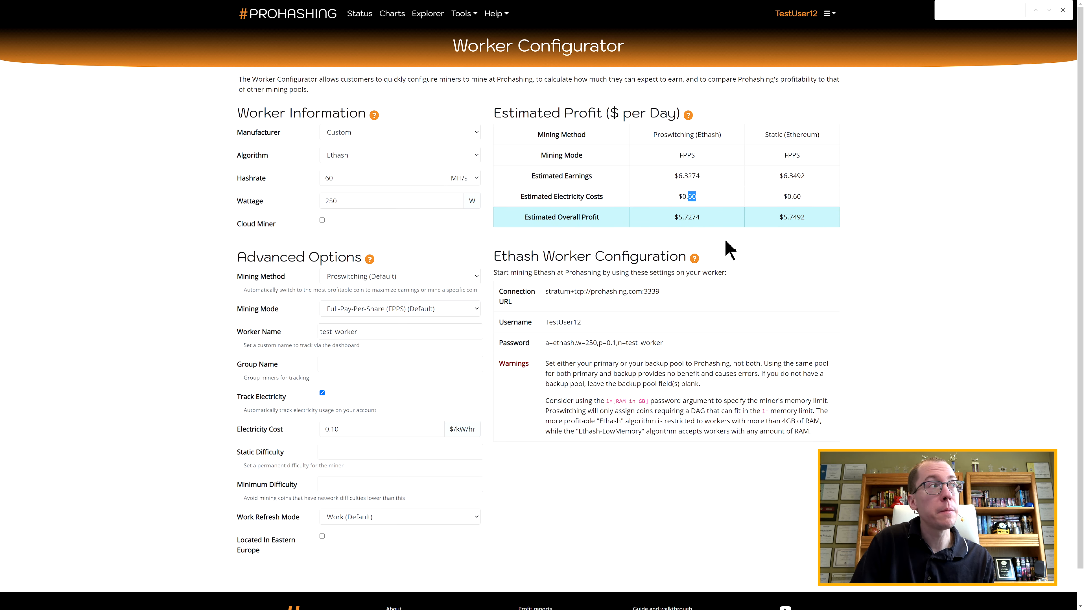
pyautogui.doubleClick(686, 217)
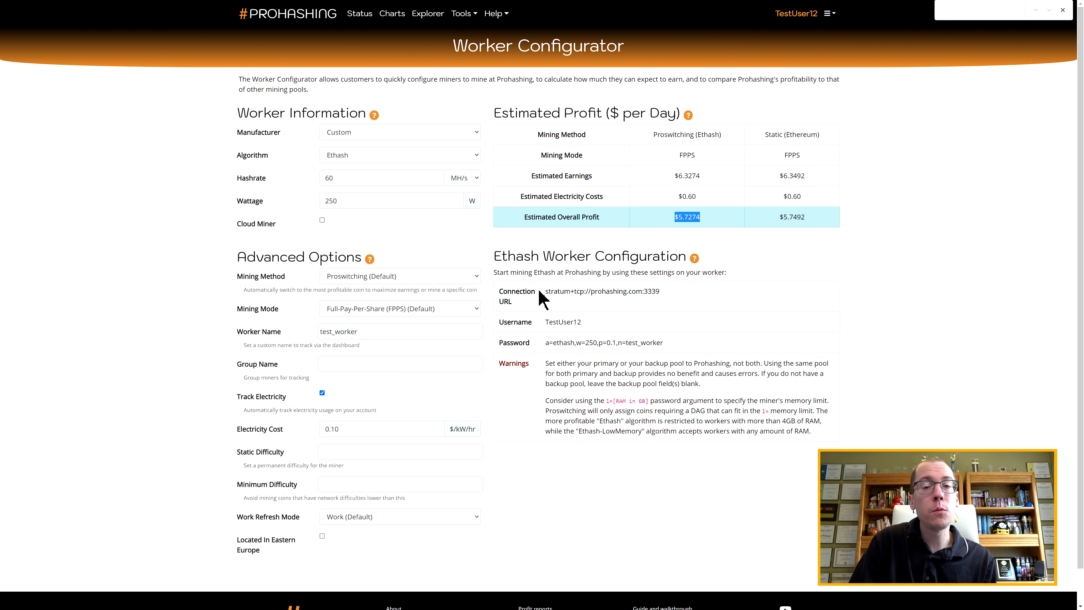
pyautogui.doubleClick(554, 291)
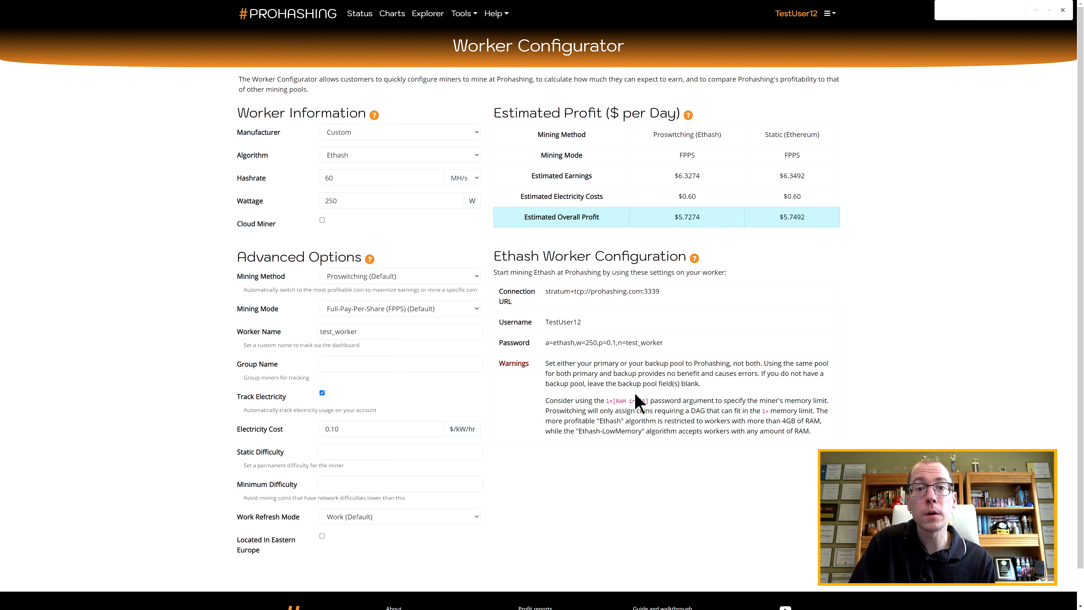
pyautogui.moveTo(640, 310)
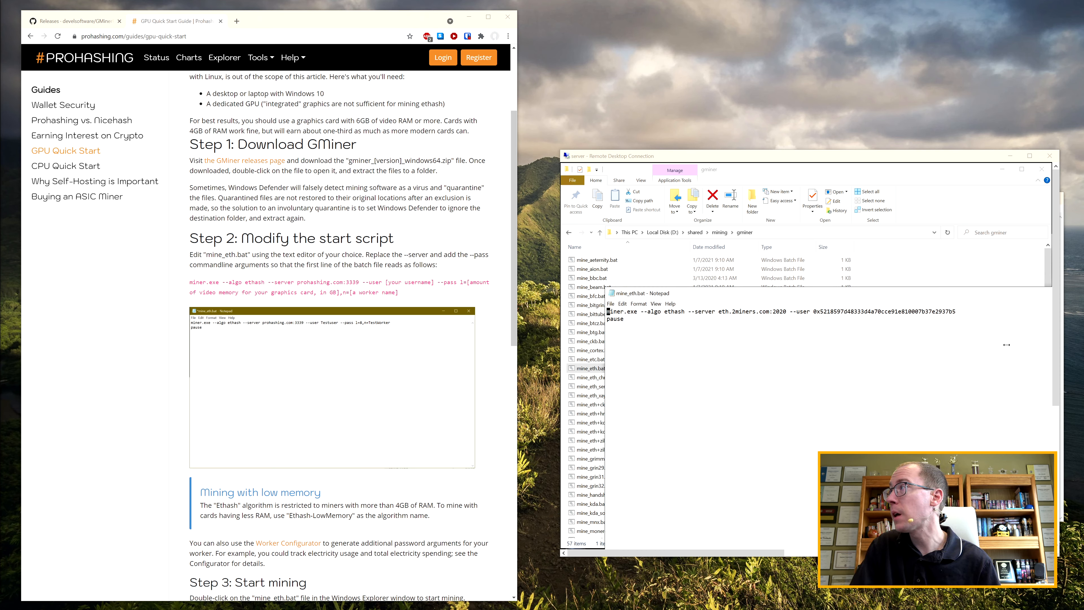
# Step: Edit mine_eth.bat to use user TestUser12, the --pass worker arguments and server port 4339
pyautogui.write('TestUser12')
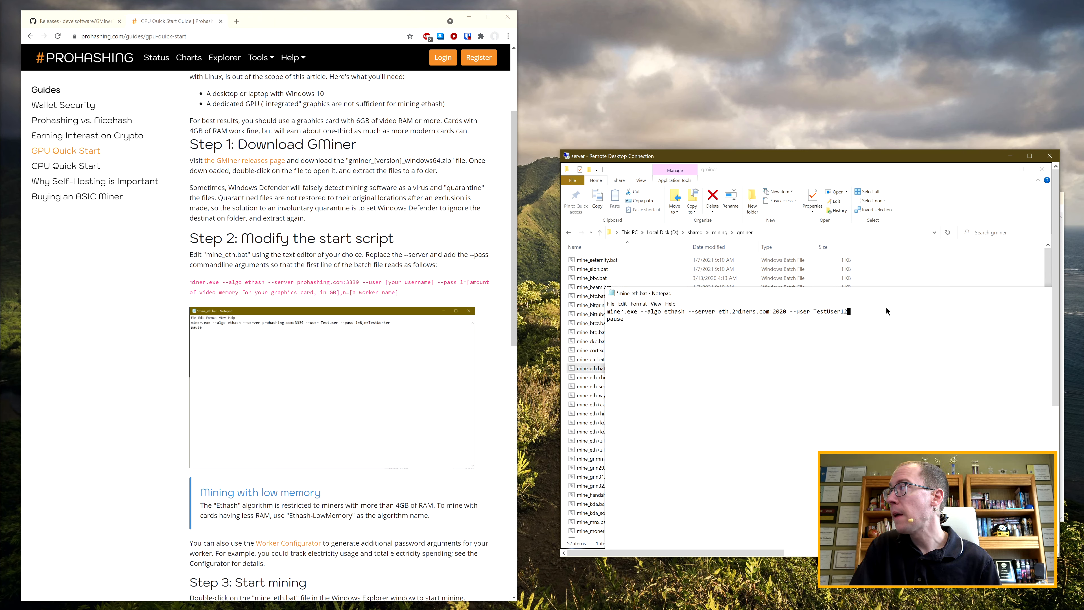
pyautogui.write('--')
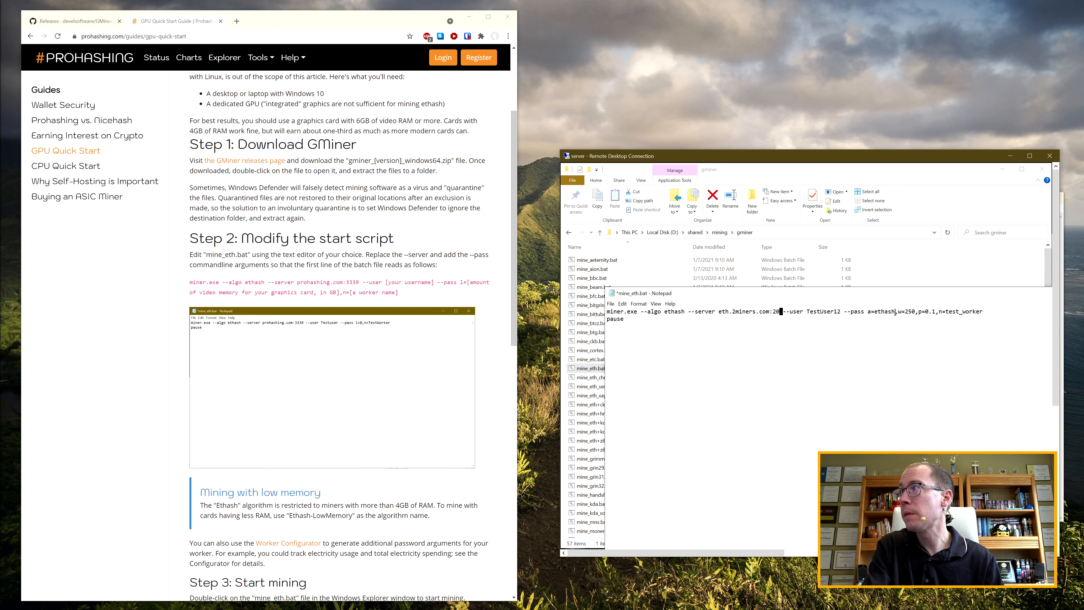
pyautogui.write('4339')
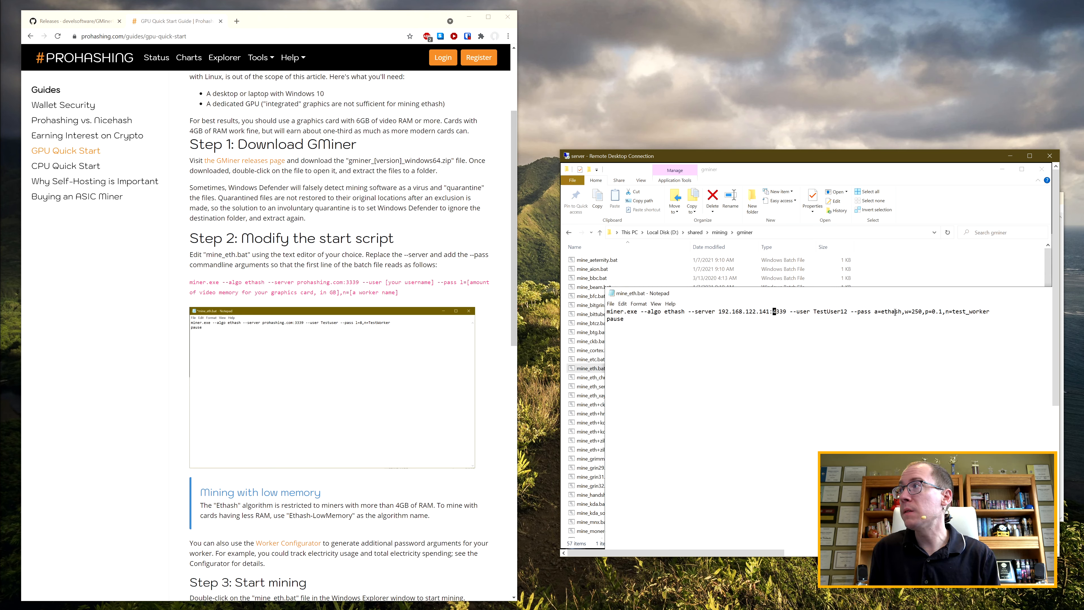
pyautogui.moveTo(752, 170)
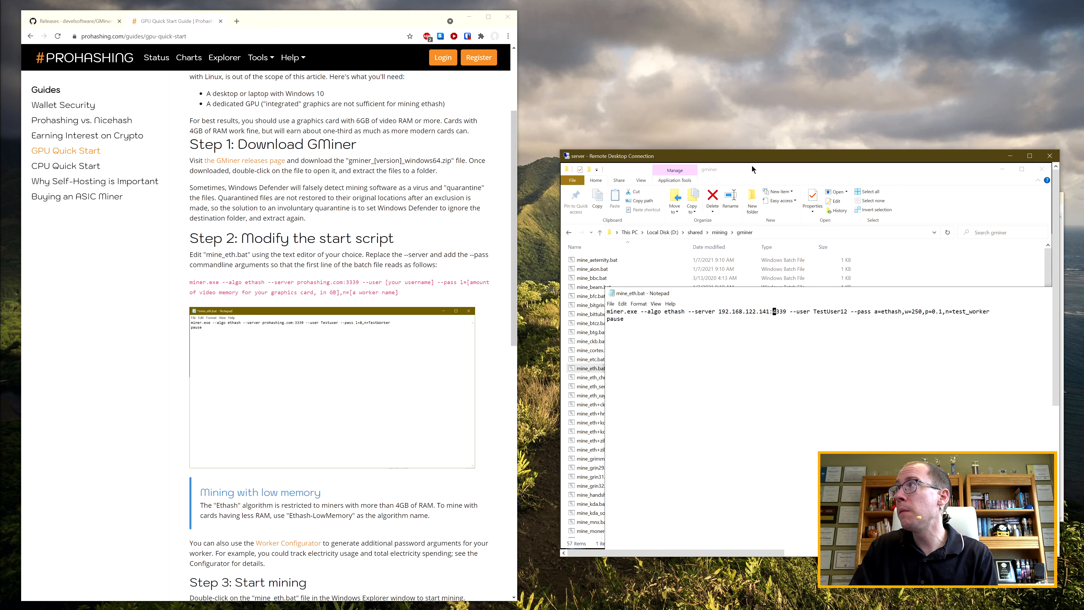
# Step: Run mine_eth.bat from File Explorer so GMiner starts mining Ethash
pyautogui.click(591, 367)
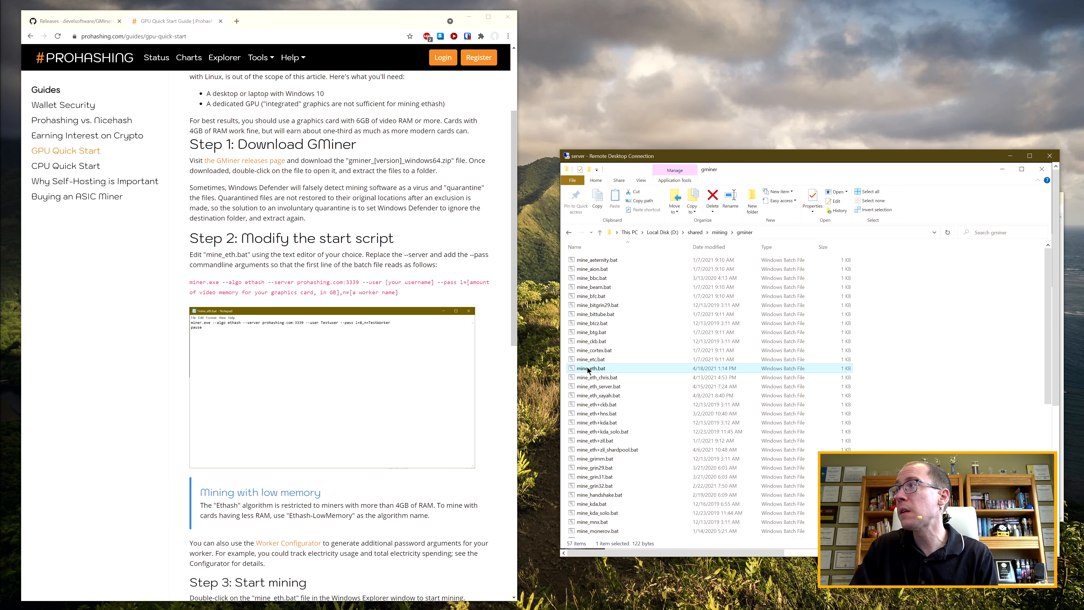
pyautogui.moveTo(589, 368)
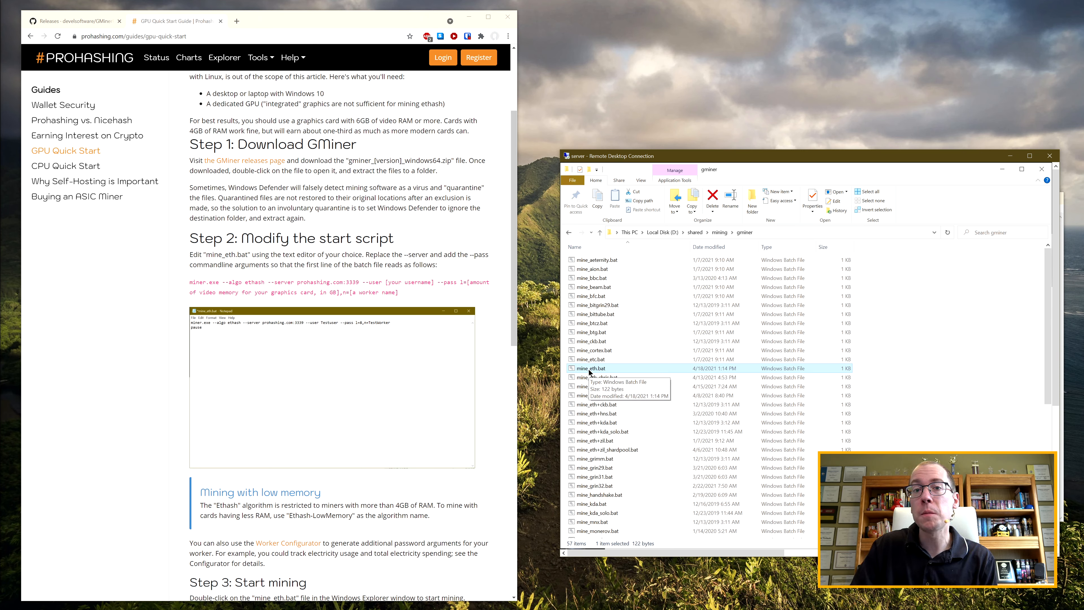
pyautogui.doubleClick(590, 367)
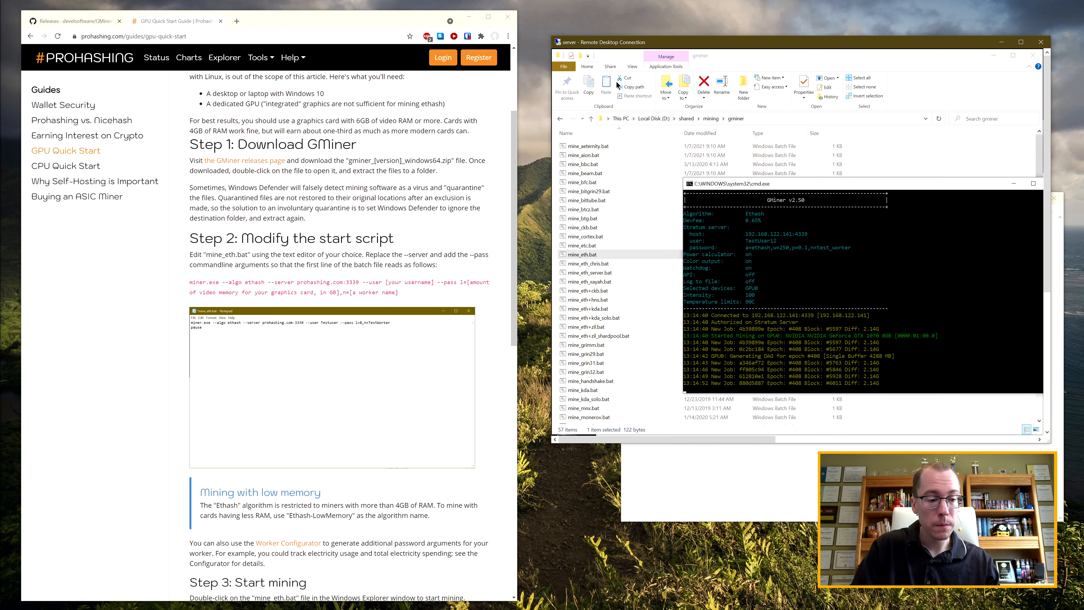
# Step: Go to the Prohashing dashboard and expand test_worker's mining details
pyautogui.click(287, 543)
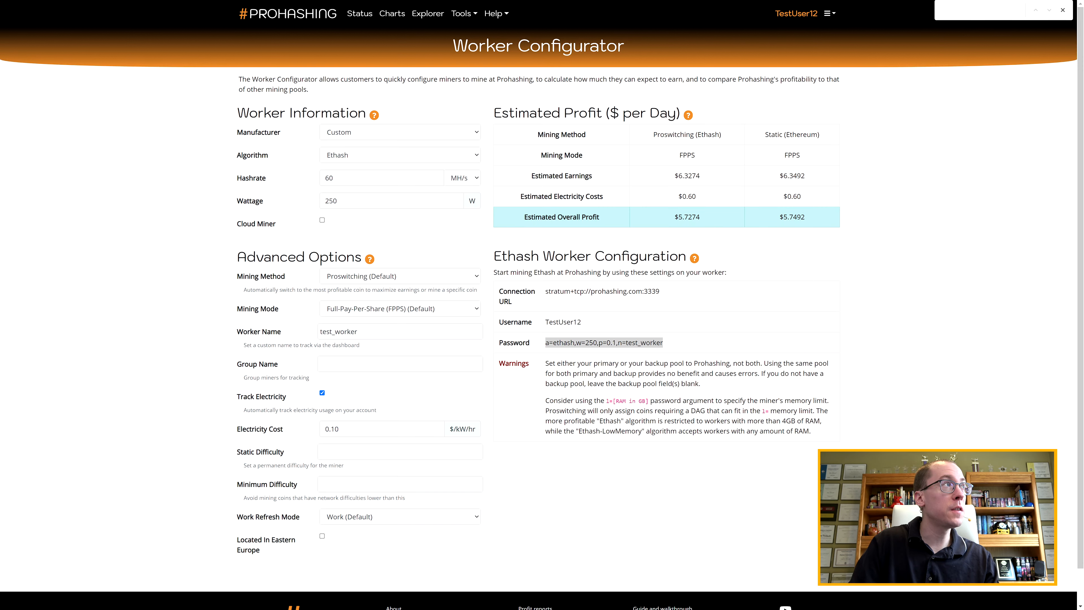
pyautogui.click(829, 13)
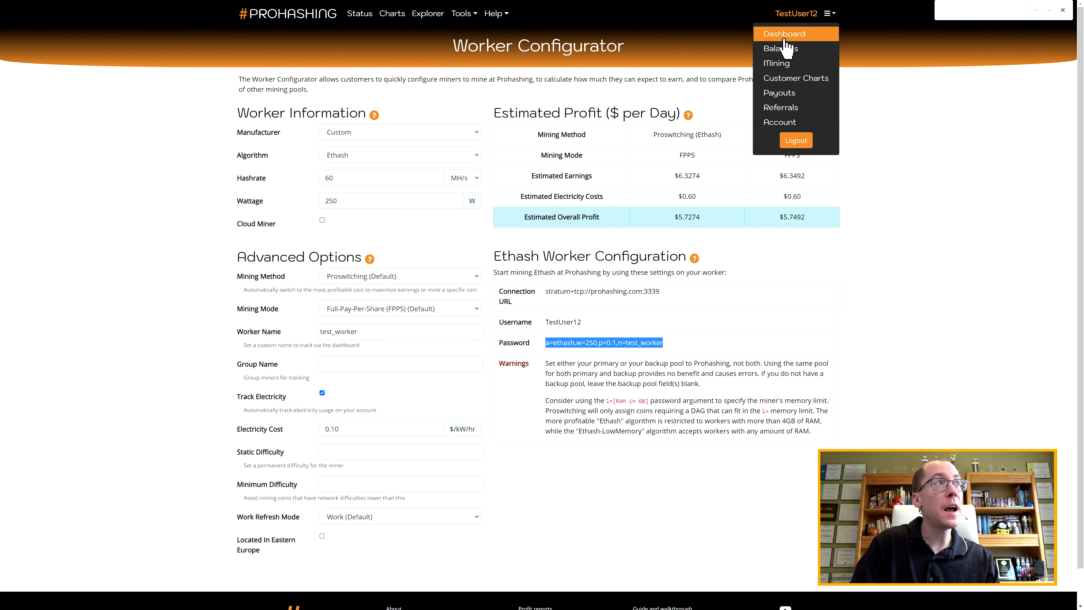
pyautogui.click(784, 33)
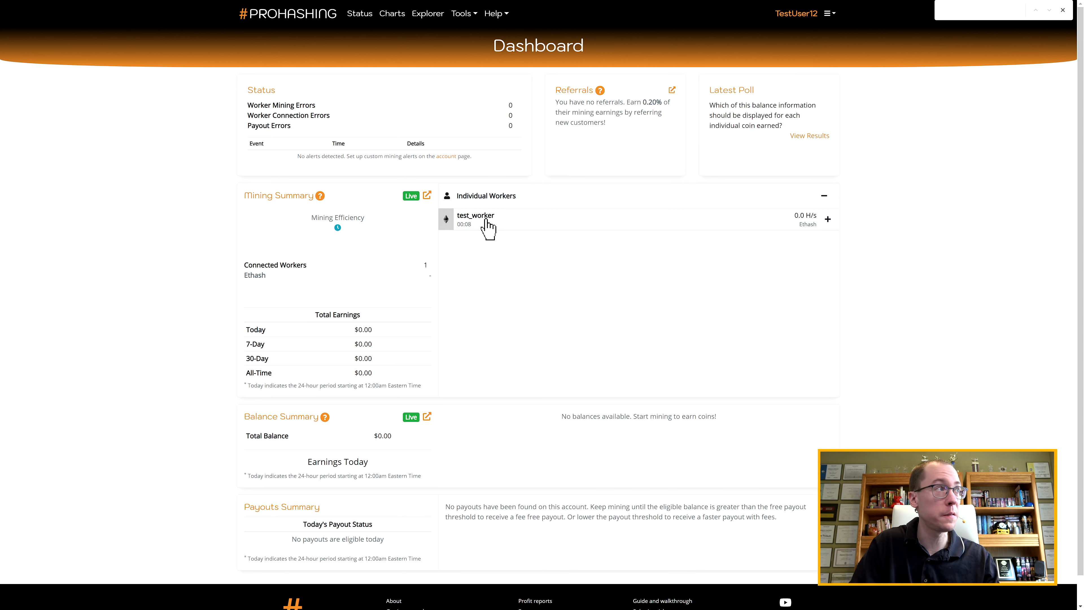
pyautogui.click(826, 218)
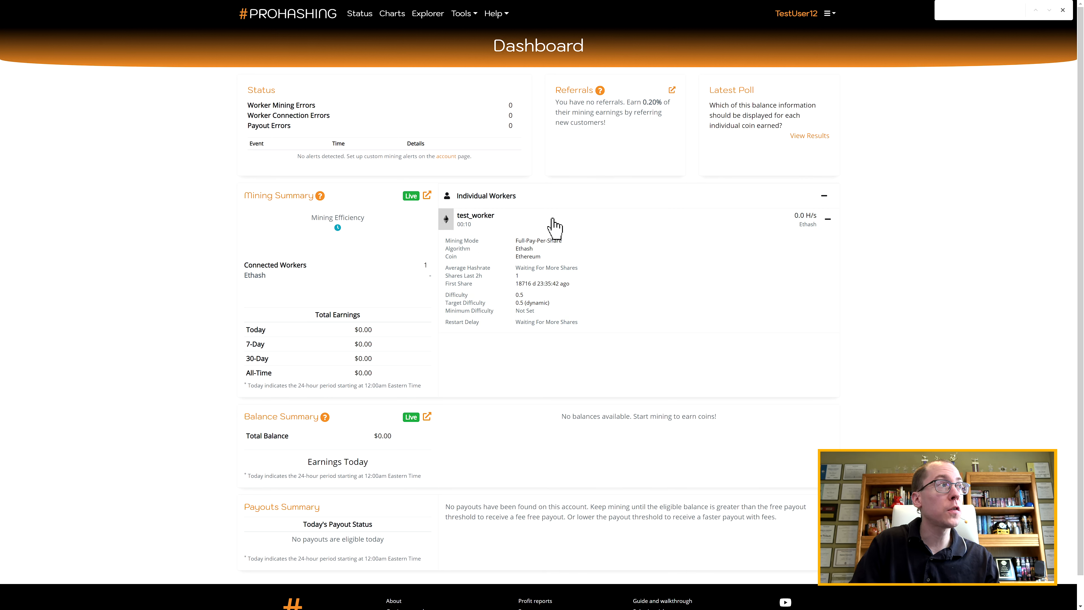
pyautogui.moveTo(646, 301)
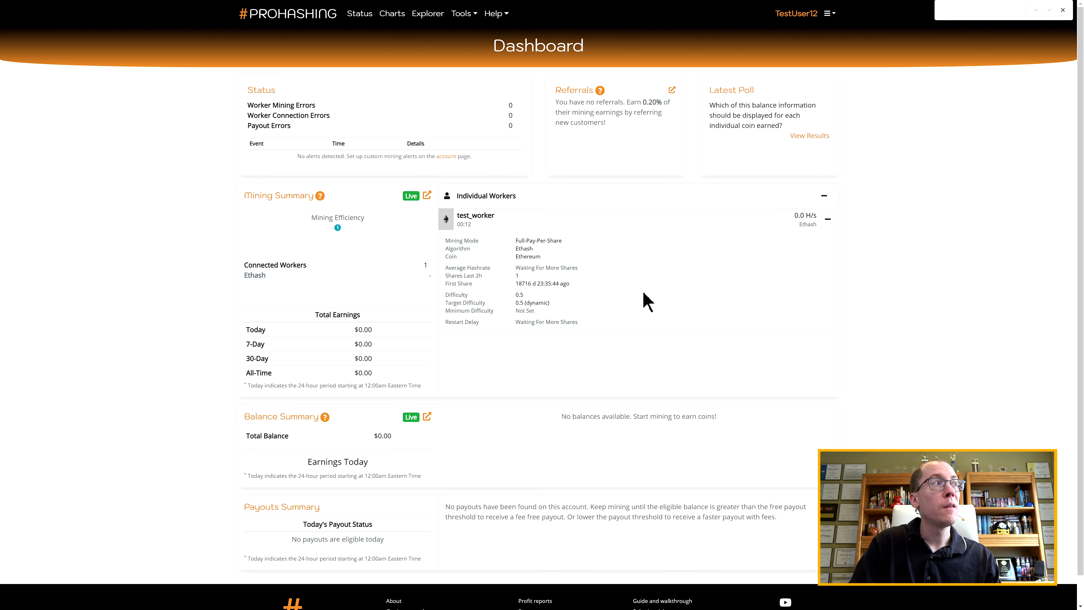